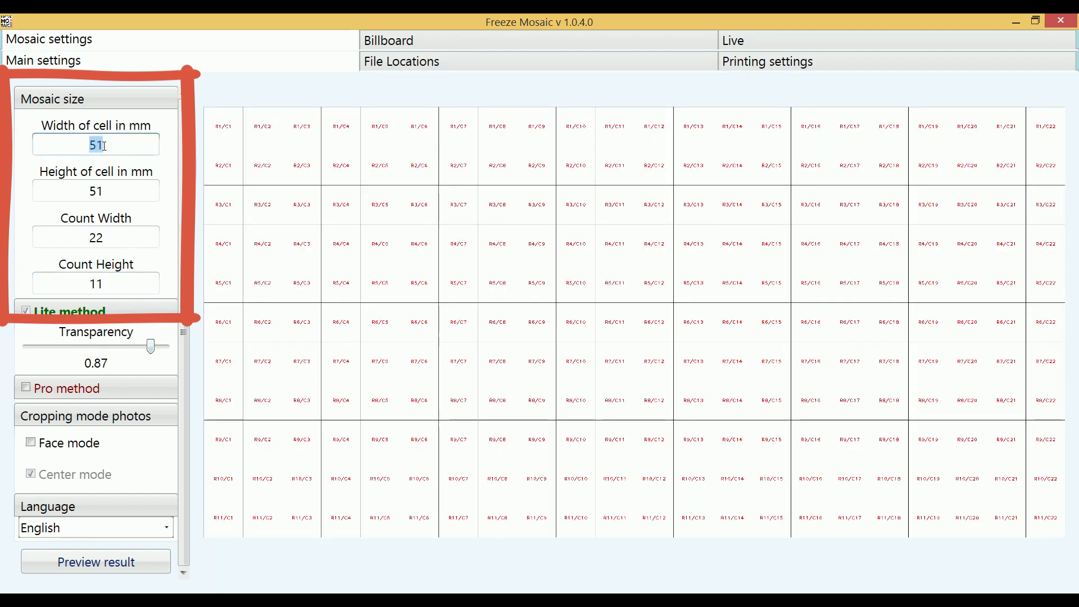
Enter 150 in the mosaic settings, then bring up the File Locations settings
{"action": "type", "text": "150"}
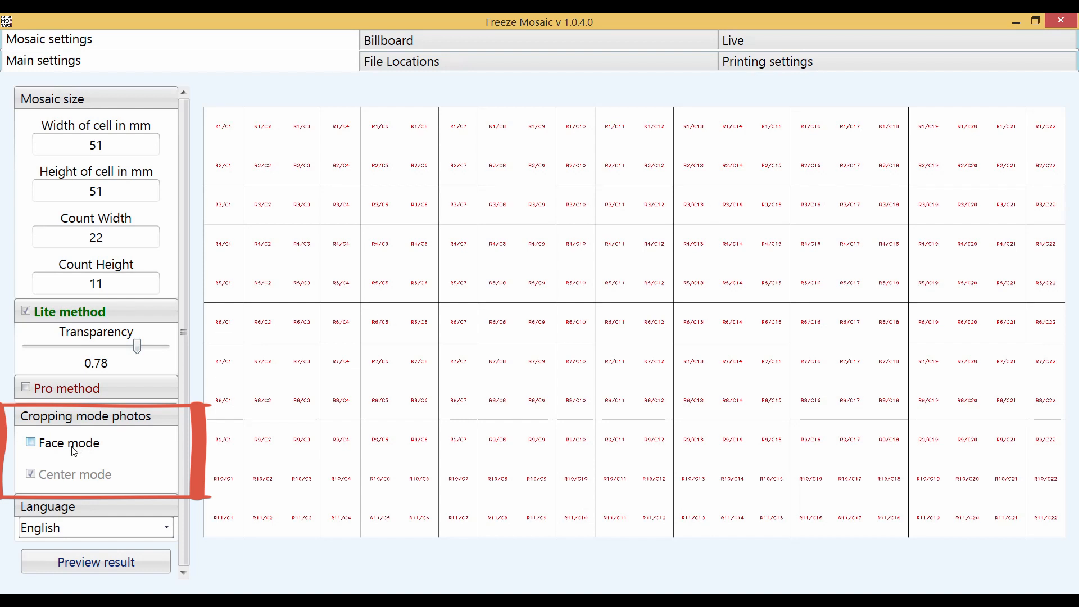
{"action": "left_click", "coordinate": [401, 61]}
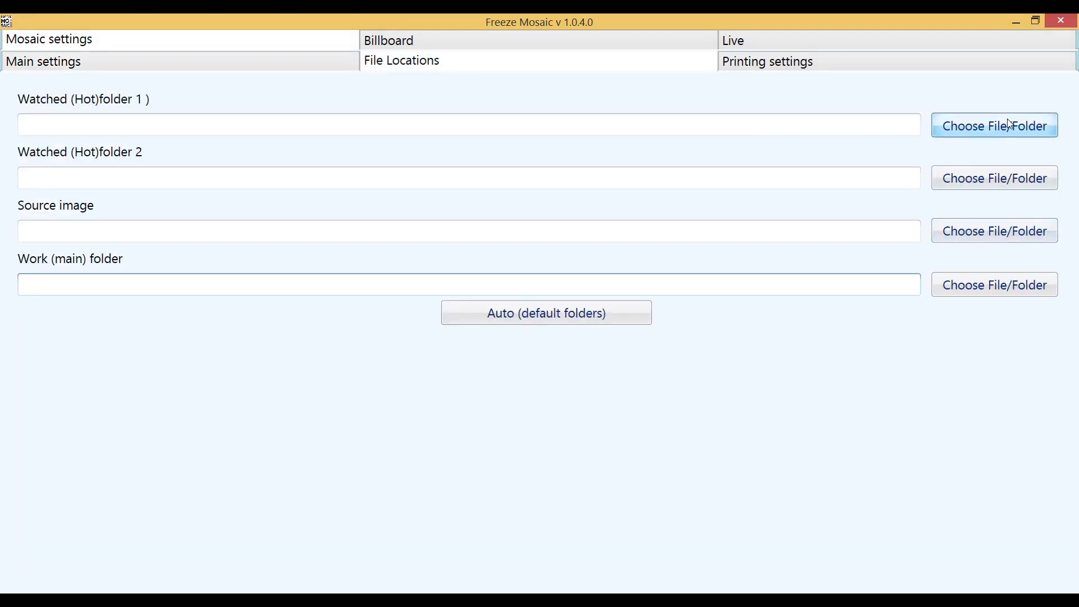
Set hotfolder1 as the first watched folder and 20_11.png as the source image
{"action": "left_click", "coordinate": [993, 125]}
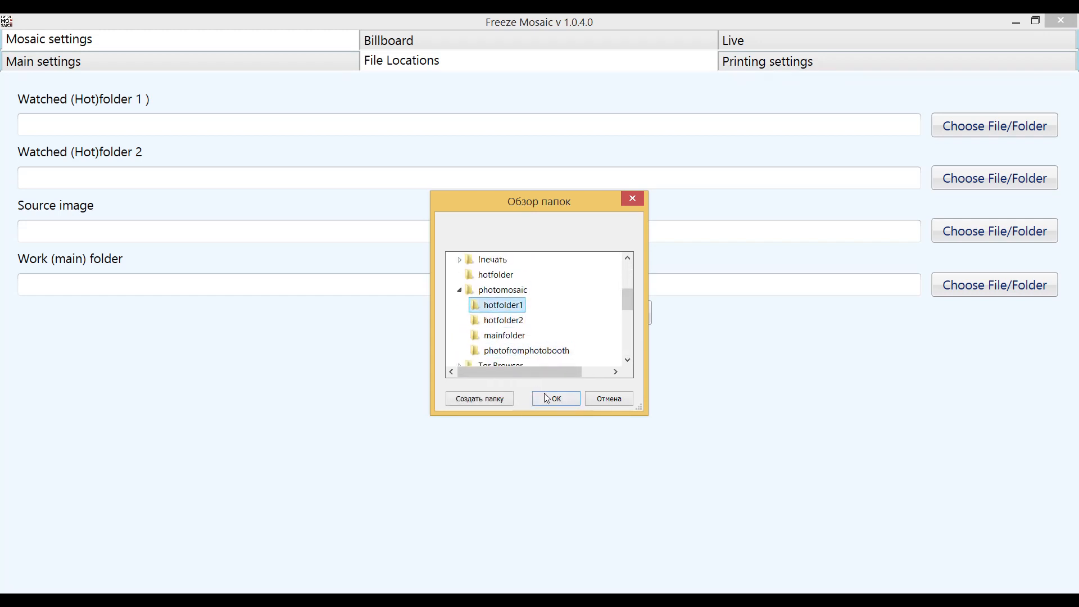
{"action": "left_click", "coordinate": [555, 398]}
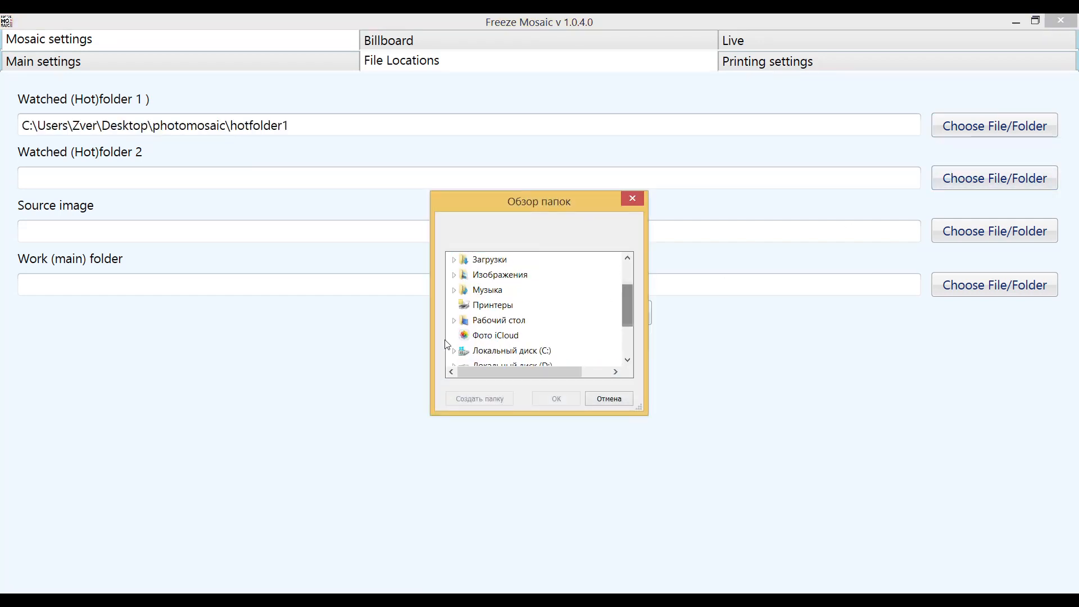
{"action": "scroll", "scroll_direction": "up", "scroll_amount": 3}
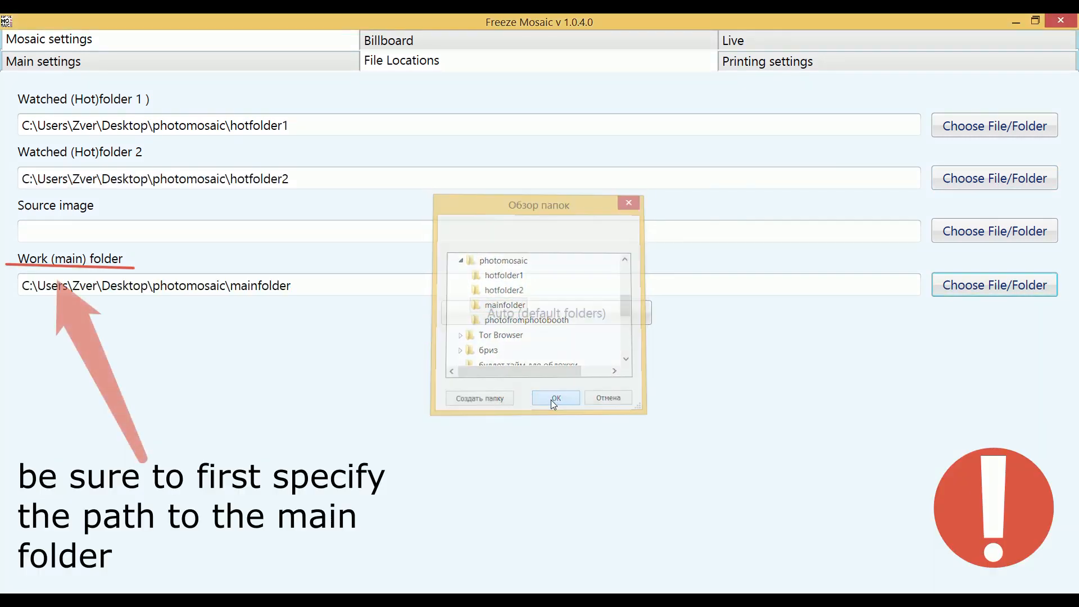
{"action": "left_click", "coordinate": [555, 398]}
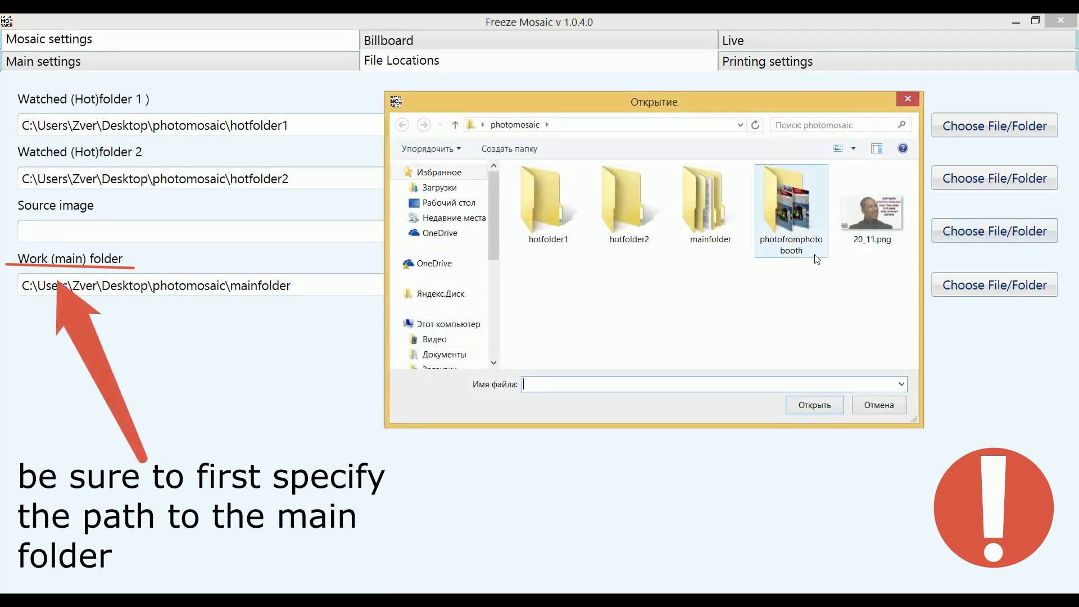
{"action": "left_click", "coordinate": [871, 205]}
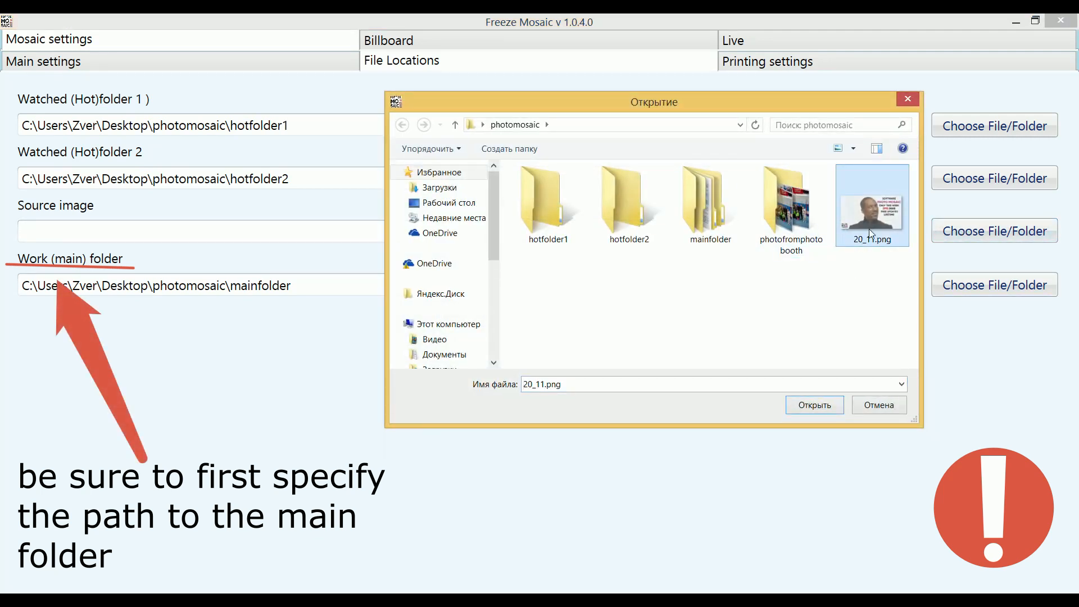
{"action": "left_click", "coordinate": [813, 404]}
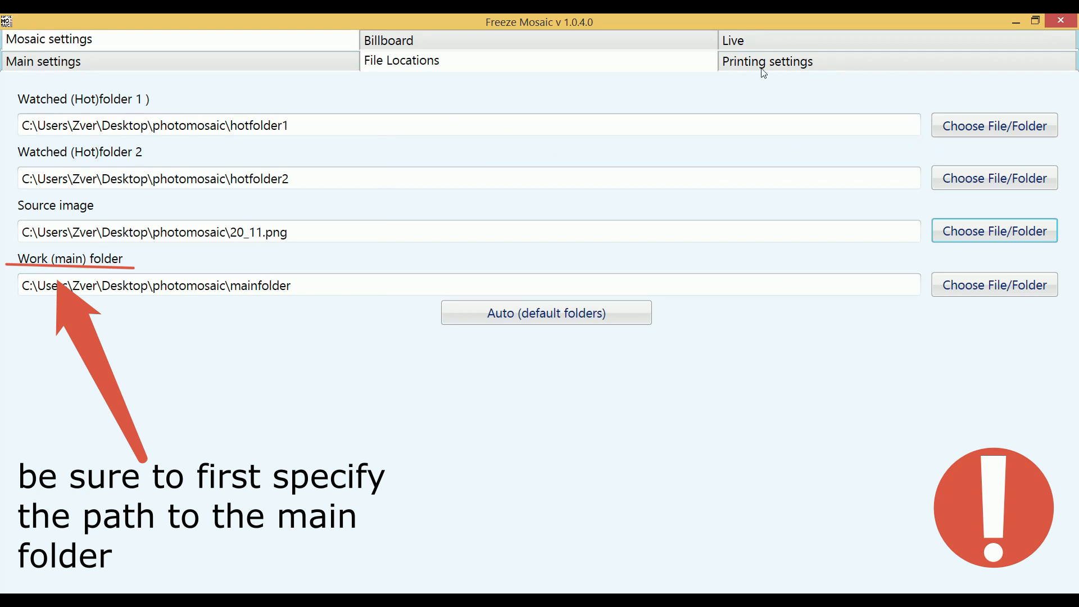
Make PDF24 the printer in the printing settings
{"action": "left_click", "coordinate": [766, 61]}
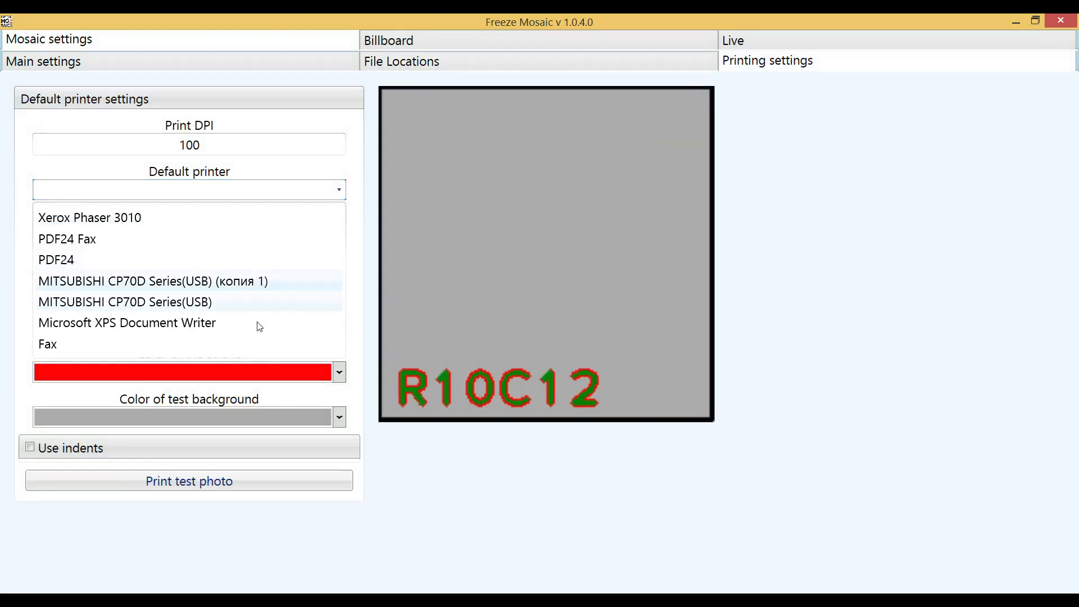
{"action": "mouse_move", "coordinate": [191, 241]}
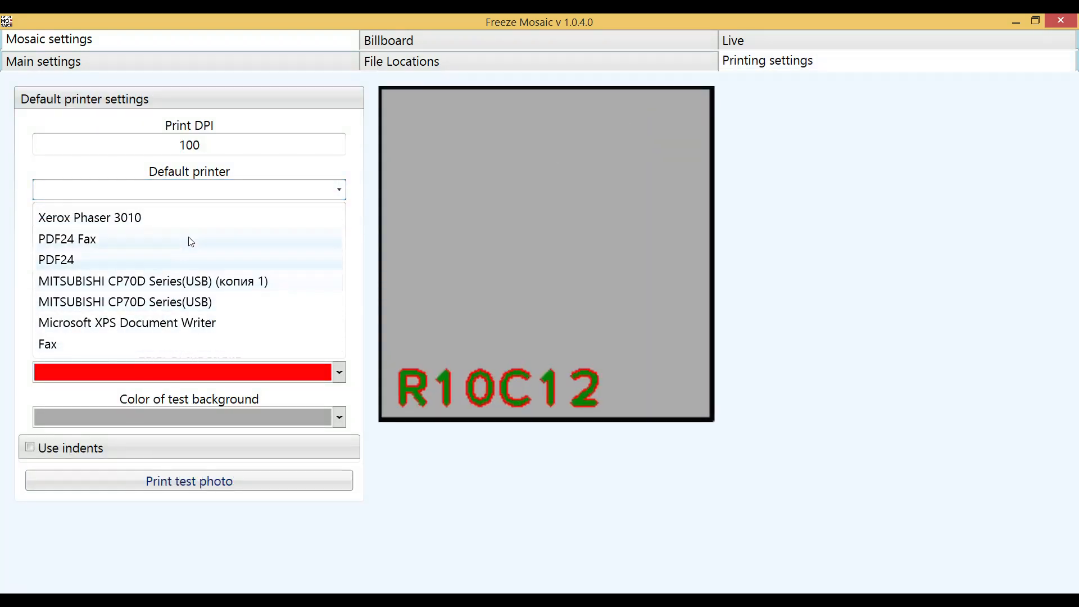
{"action": "left_click", "coordinate": [126, 323]}
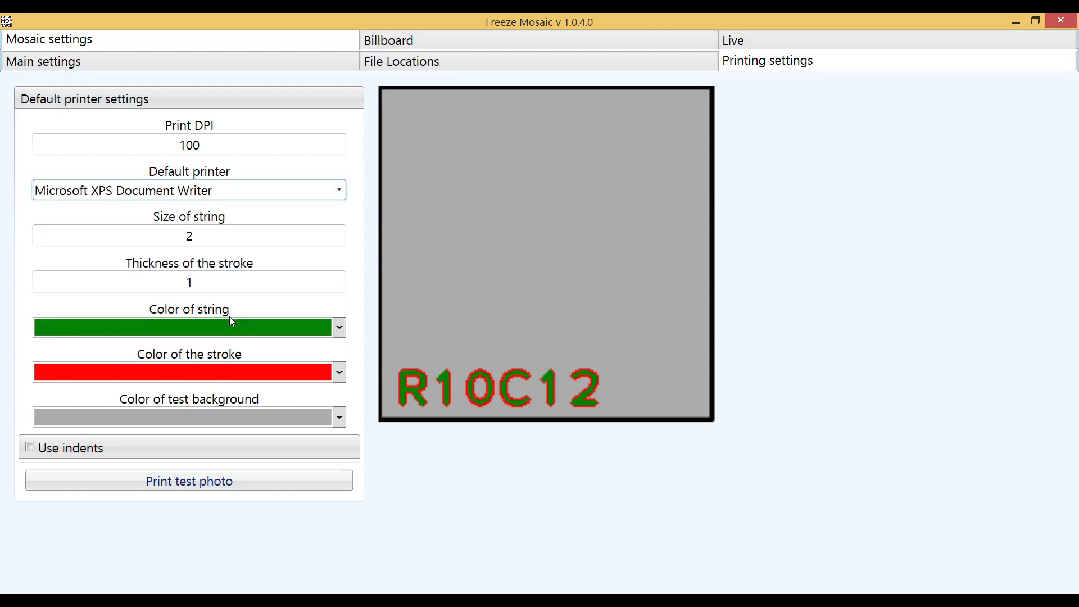
{"action": "left_click", "coordinate": [338, 190]}
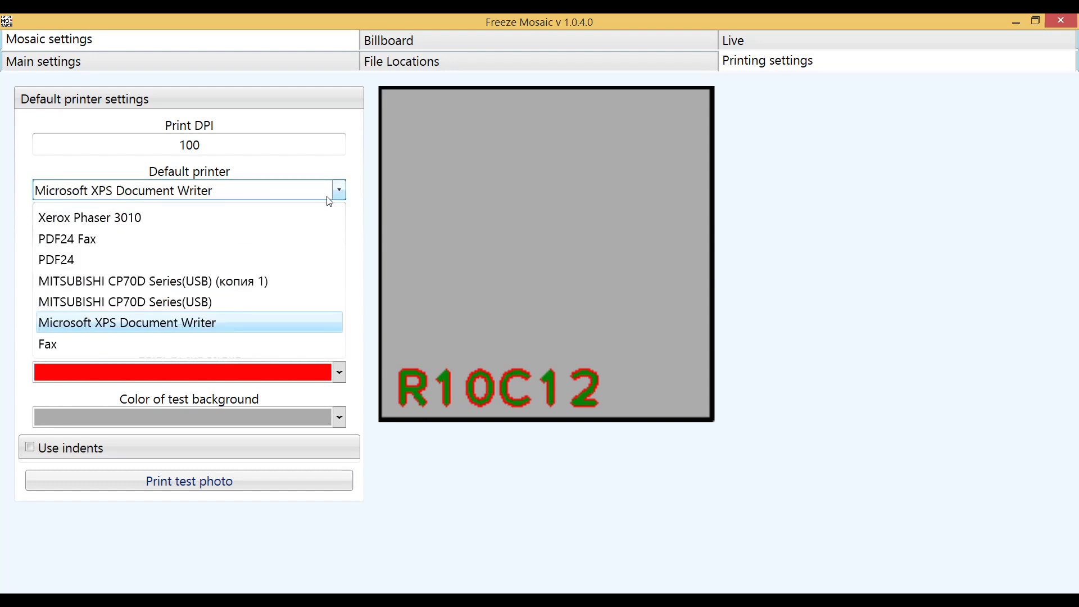
{"action": "left_click", "coordinate": [56, 259]}
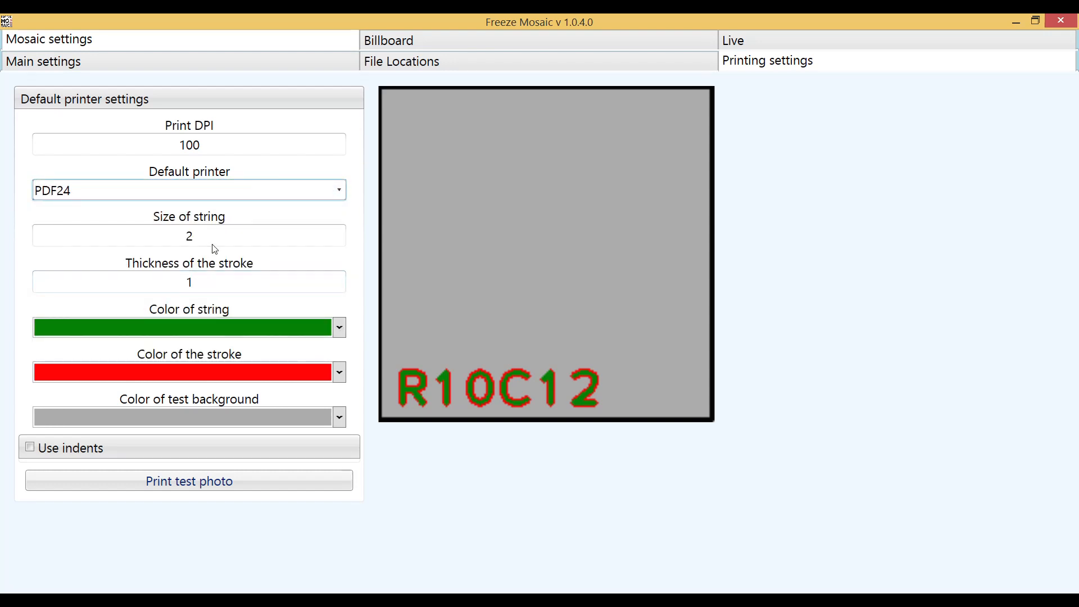
Set print DPI to 300, enter 5, and enable print indents
{"action": "triple_click", "coordinate": [189, 144]}
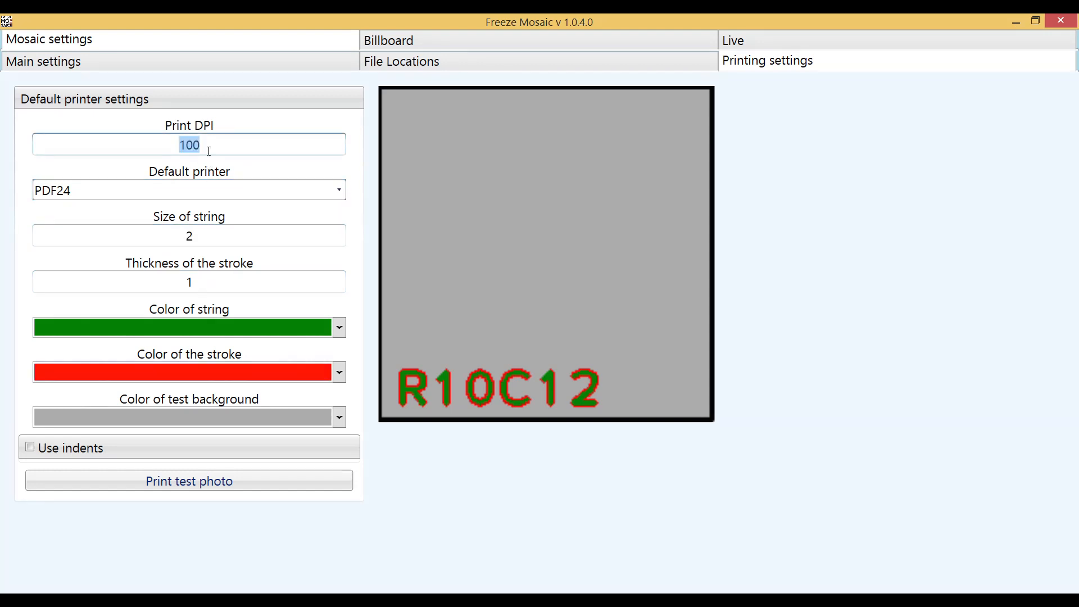
{"action": "type", "text": "300"}
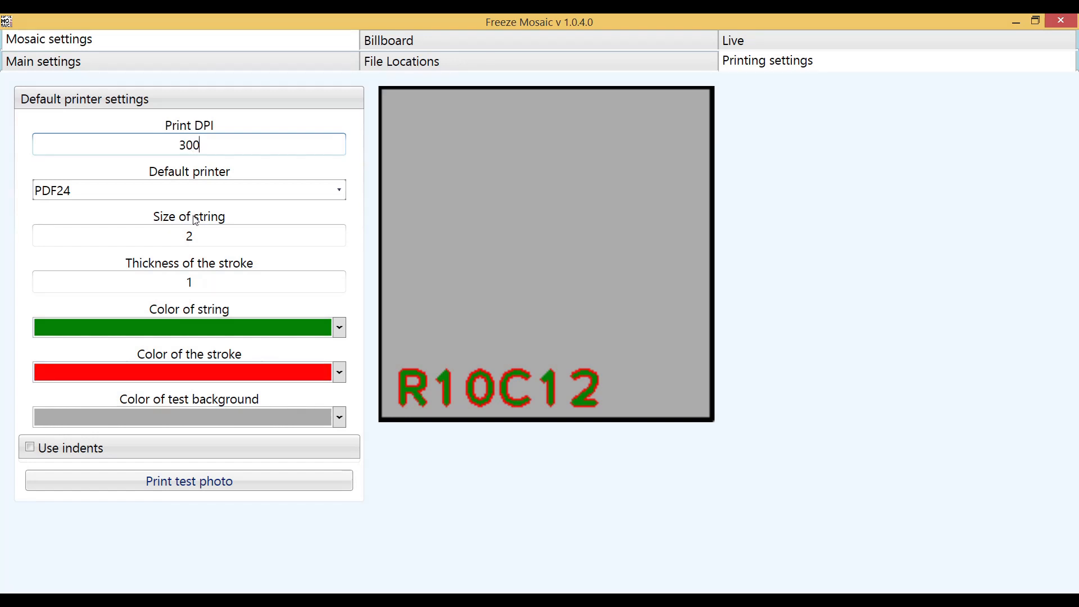
{"action": "type", "text": "5"}
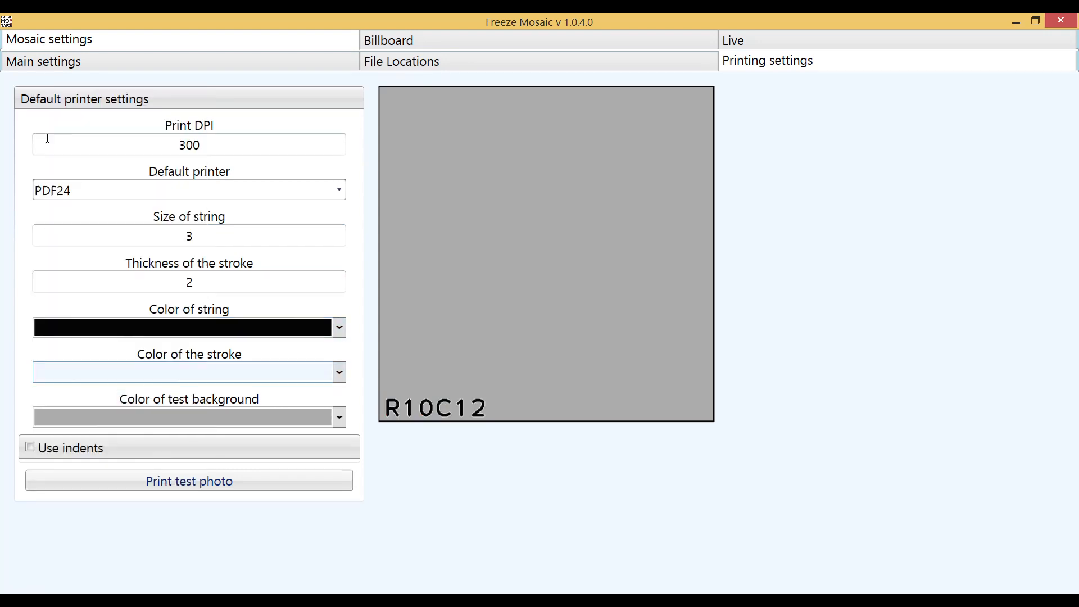
{"action": "left_click", "coordinate": [29, 447]}
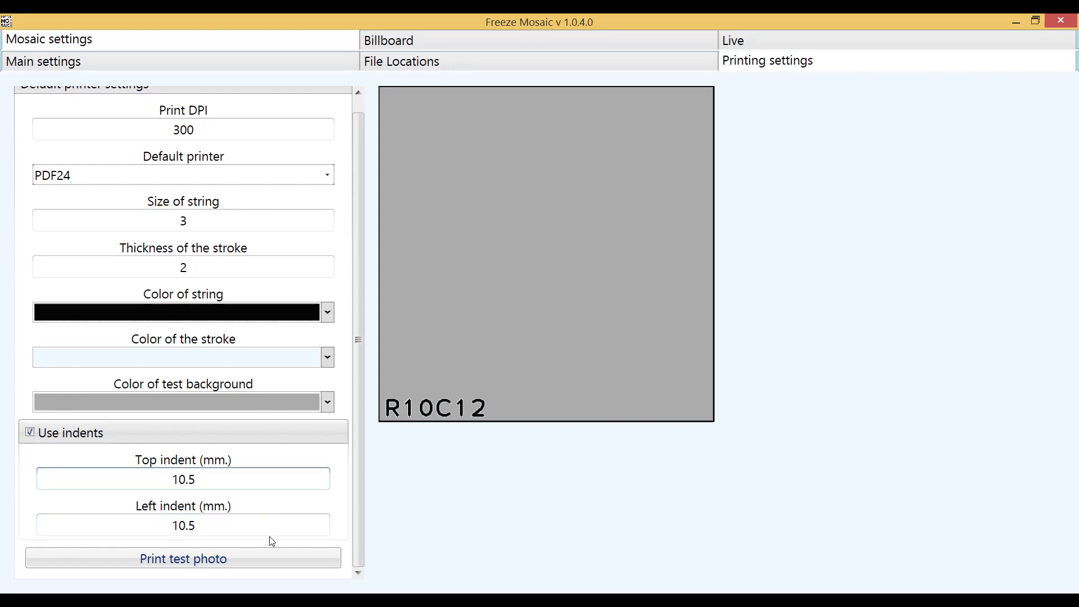
Create a new empty 242-cell mosaic grid from the live controls
{"action": "scroll", "scroll_direction": "up", "scroll_amount": 3}
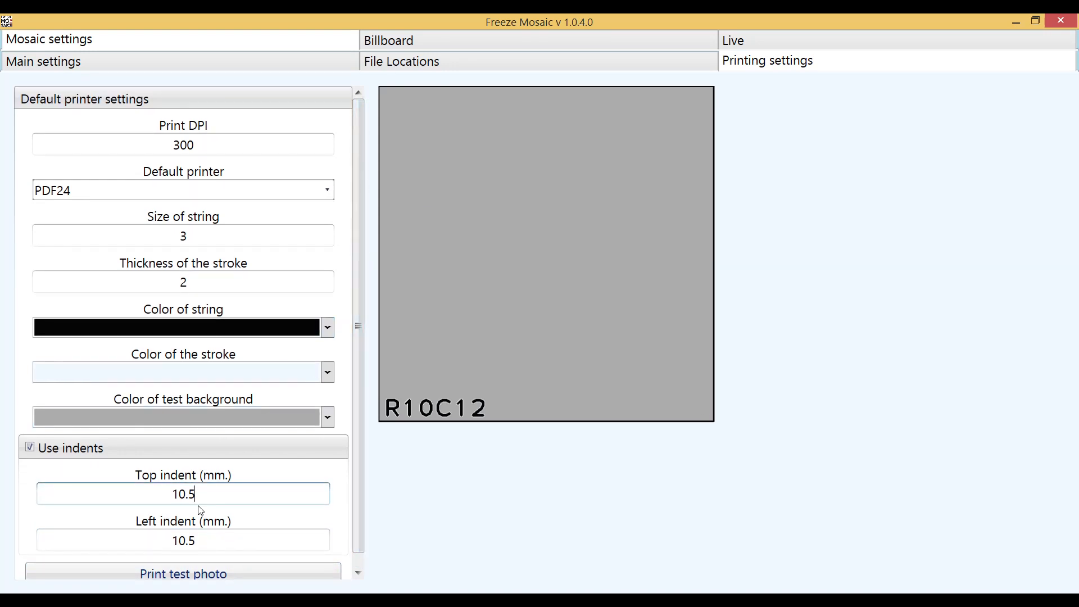
{"action": "left_click", "coordinate": [29, 447]}
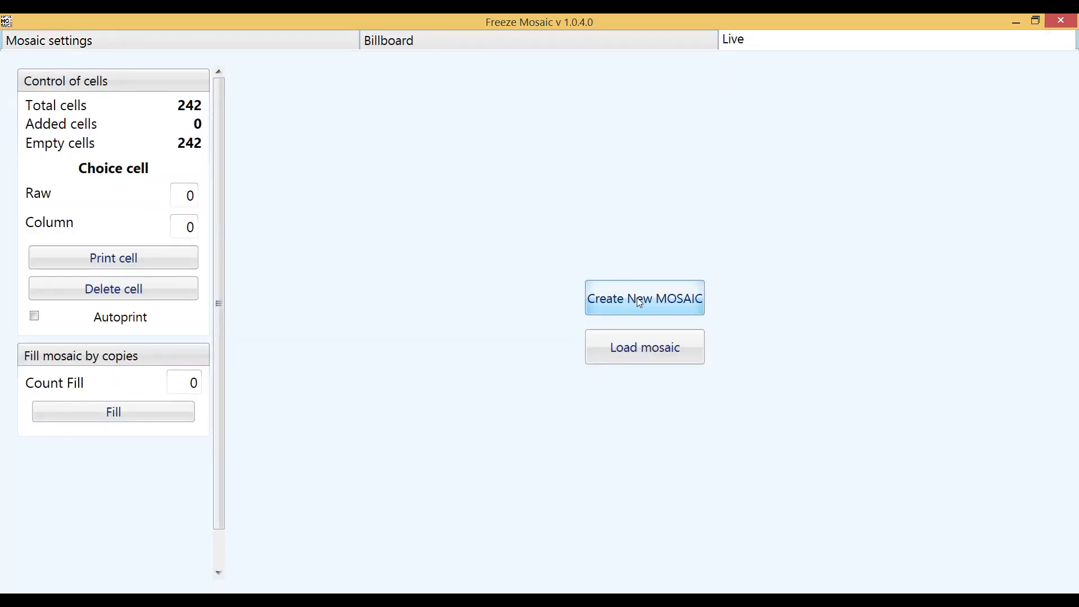
{"action": "left_click", "coordinate": [643, 297]}
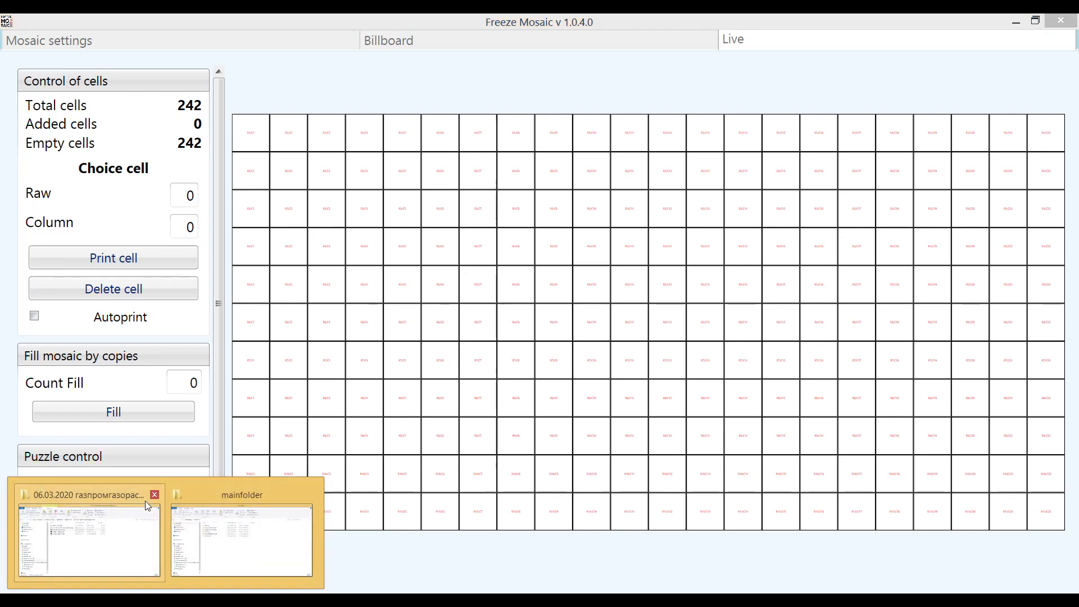
Navigate from mainfolder into the photobooth photos folder
{"action": "left_click", "coordinate": [240, 540]}
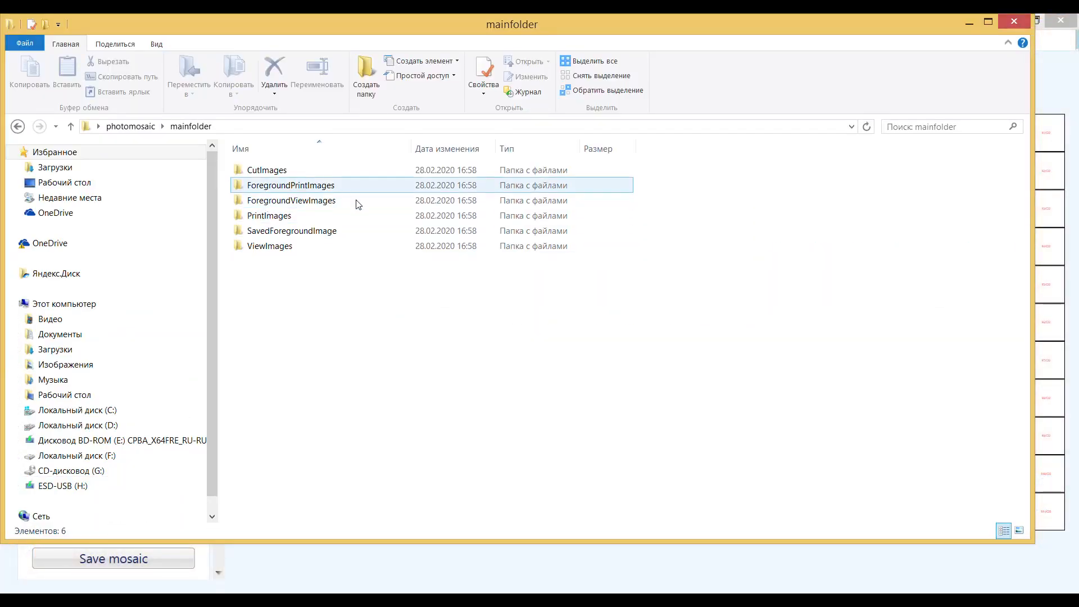
{"action": "double_click", "coordinate": [291, 200]}
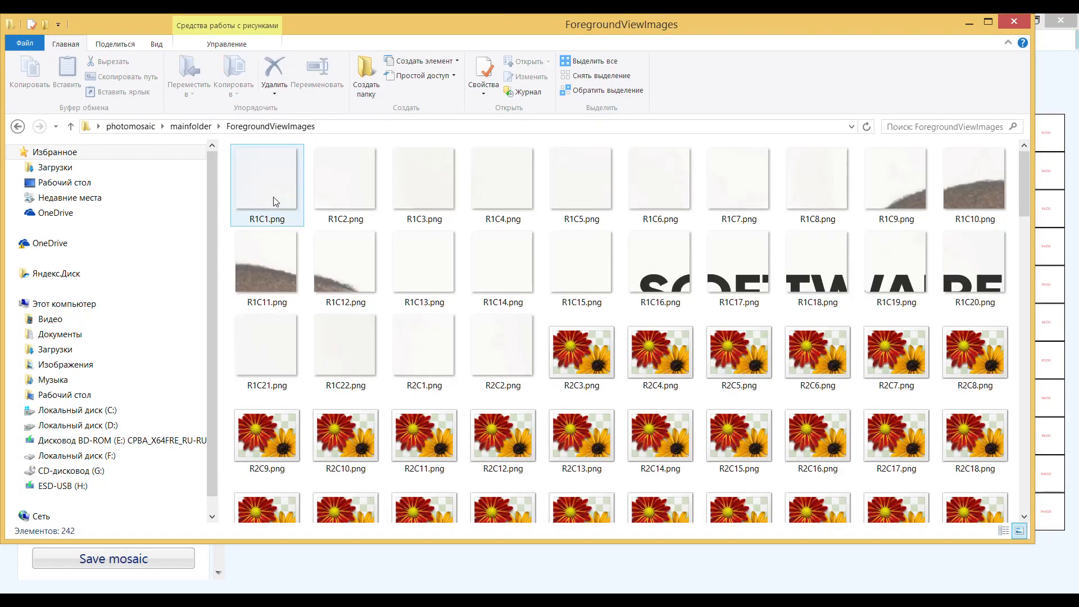
{"action": "left_click", "coordinate": [70, 126]}
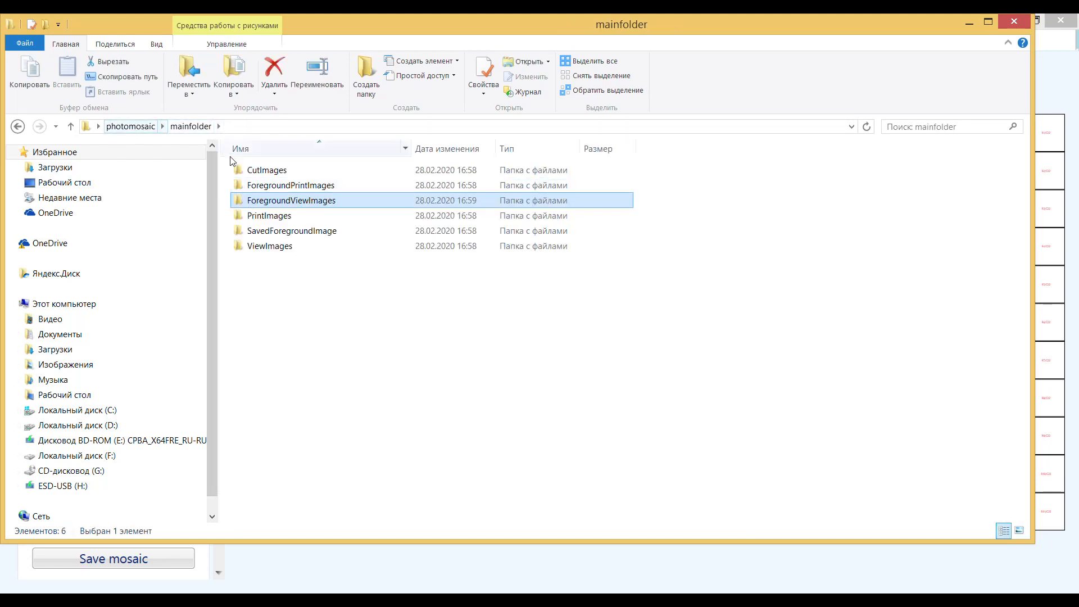
{"action": "left_click", "coordinate": [131, 126]}
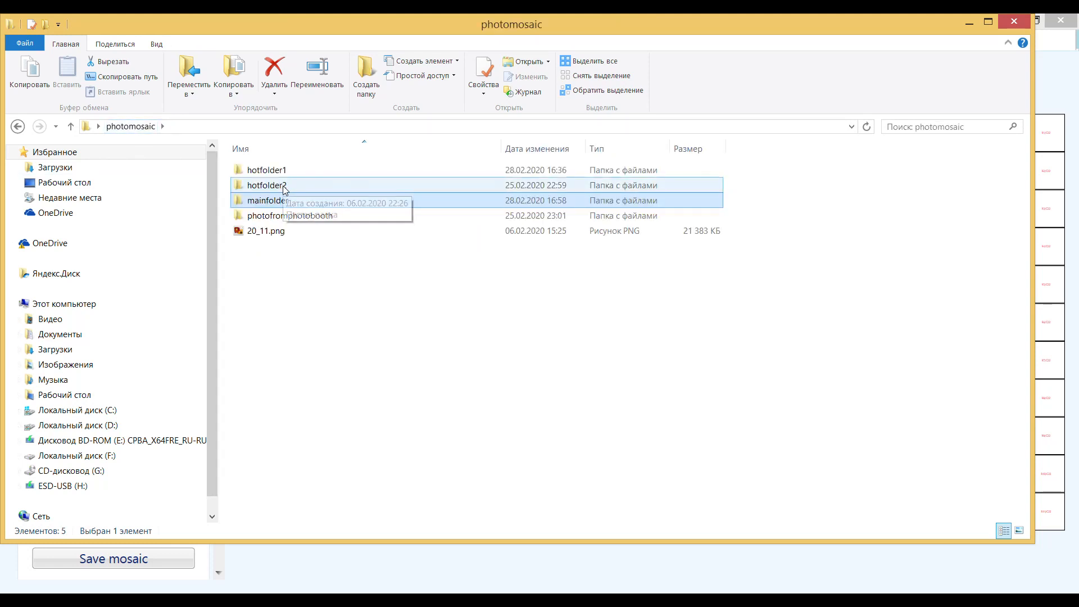
{"action": "double_click", "coordinate": [291, 216]}
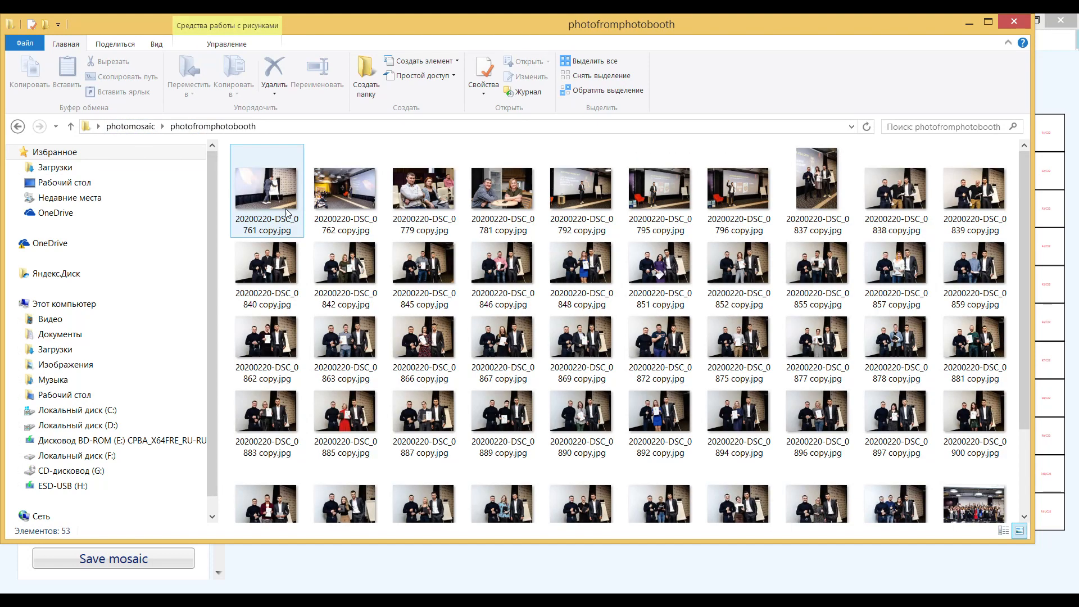
Select the first photobooth photos and add them to hotfolder1
{"action": "left_click", "coordinate": [424, 182]}
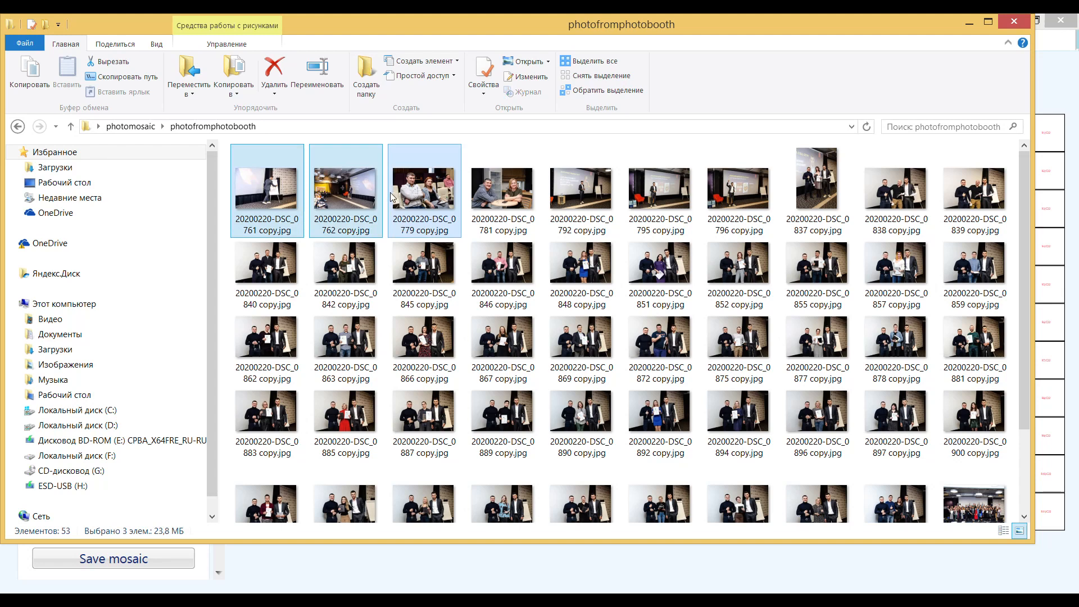
{"action": "left_click", "coordinate": [70, 126]}
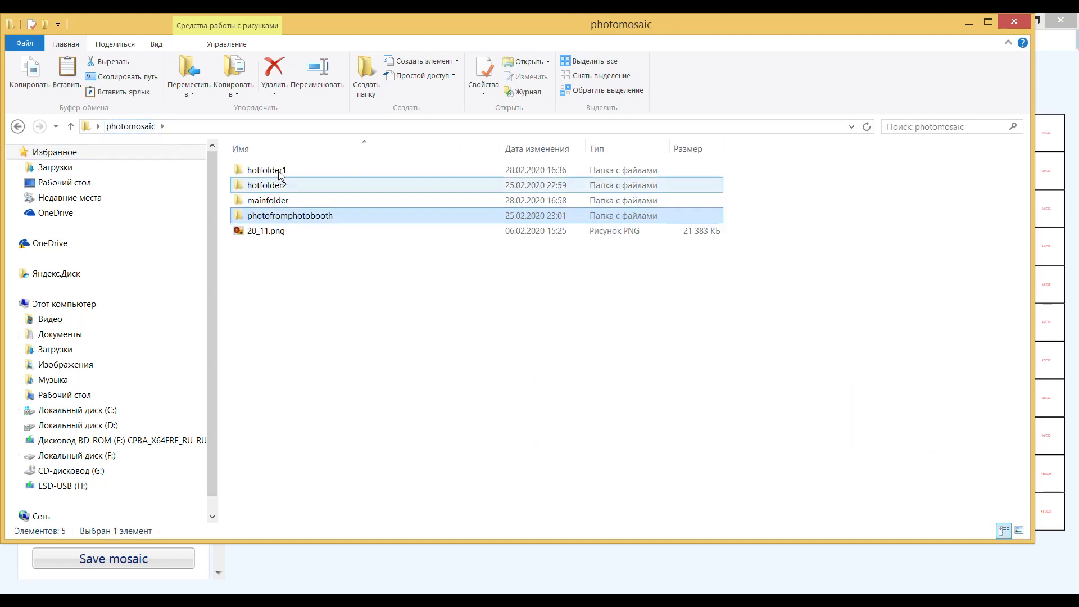
{"action": "double_click", "coordinate": [267, 170]}
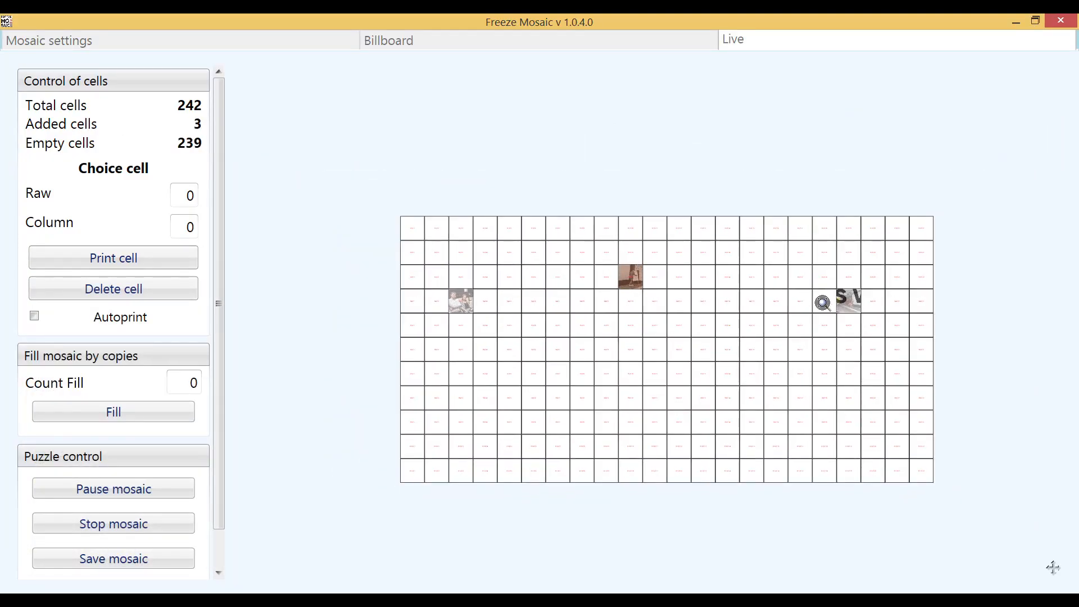
{"action": "left_click", "coordinate": [636, 276]}
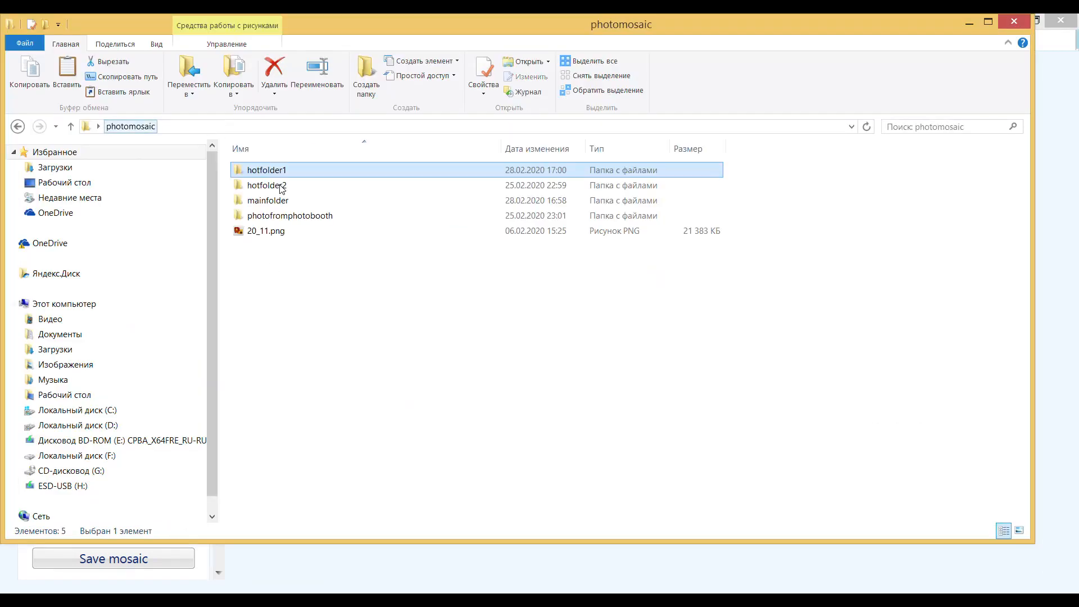
{"action": "double_click", "coordinate": [267, 169]}
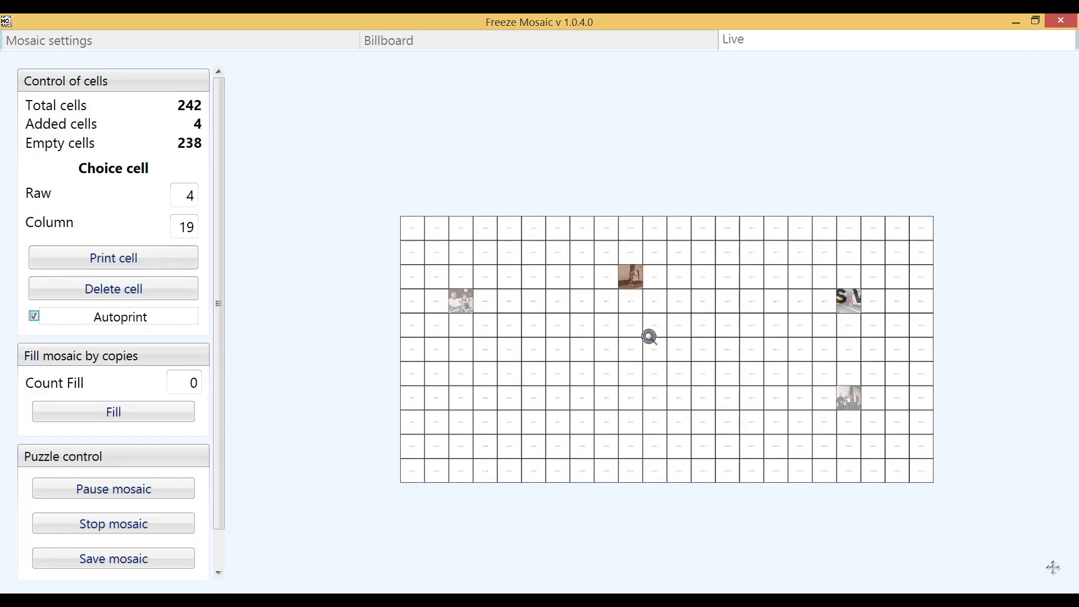
Turn off Autoprint, set the fill count to 10, and fill empty cells with copies
{"action": "left_click", "coordinate": [34, 316]}
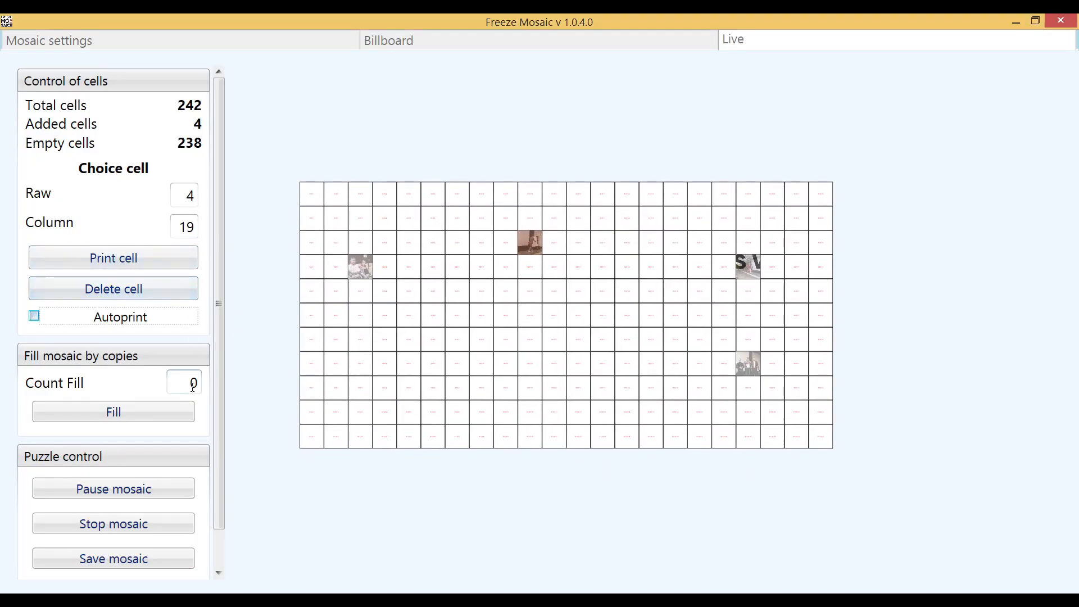
{"action": "left_click", "coordinate": [184, 383]}
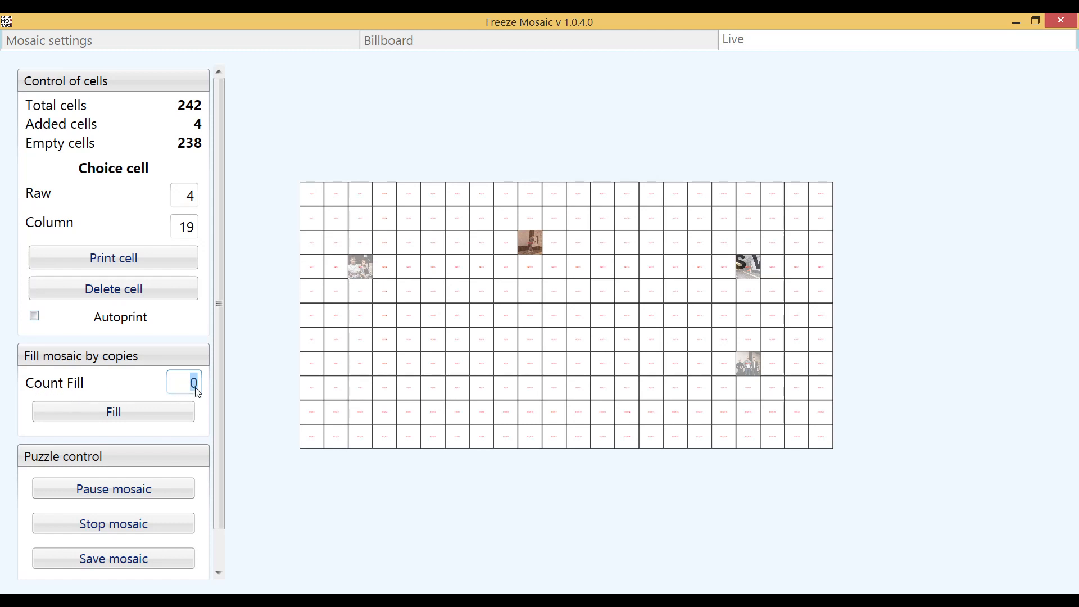
{"action": "mouse_move", "coordinate": [195, 389]}
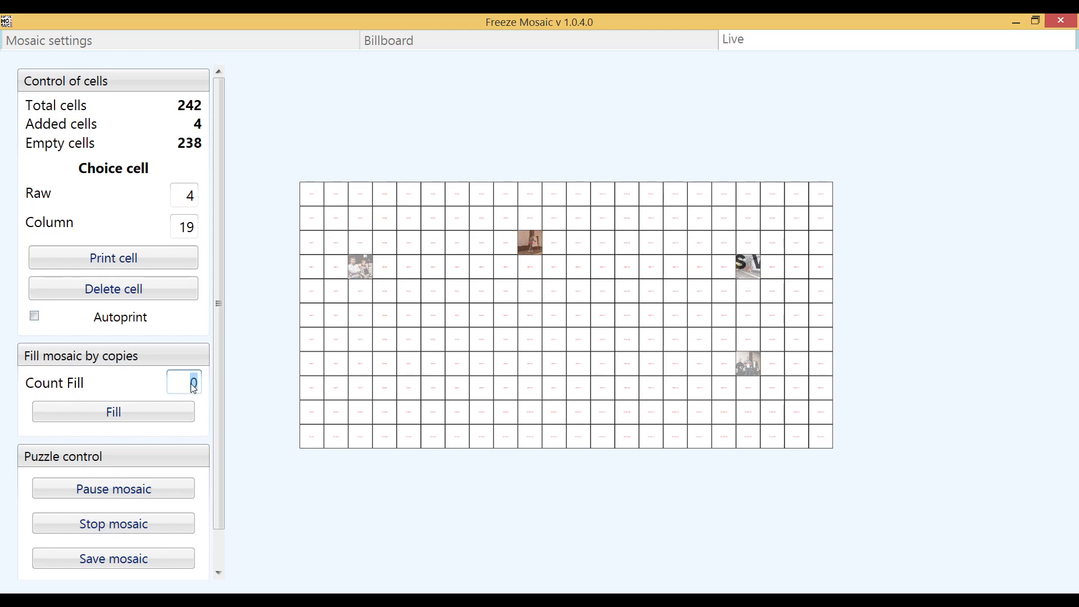
{"action": "mouse_move", "coordinate": [172, 142]}
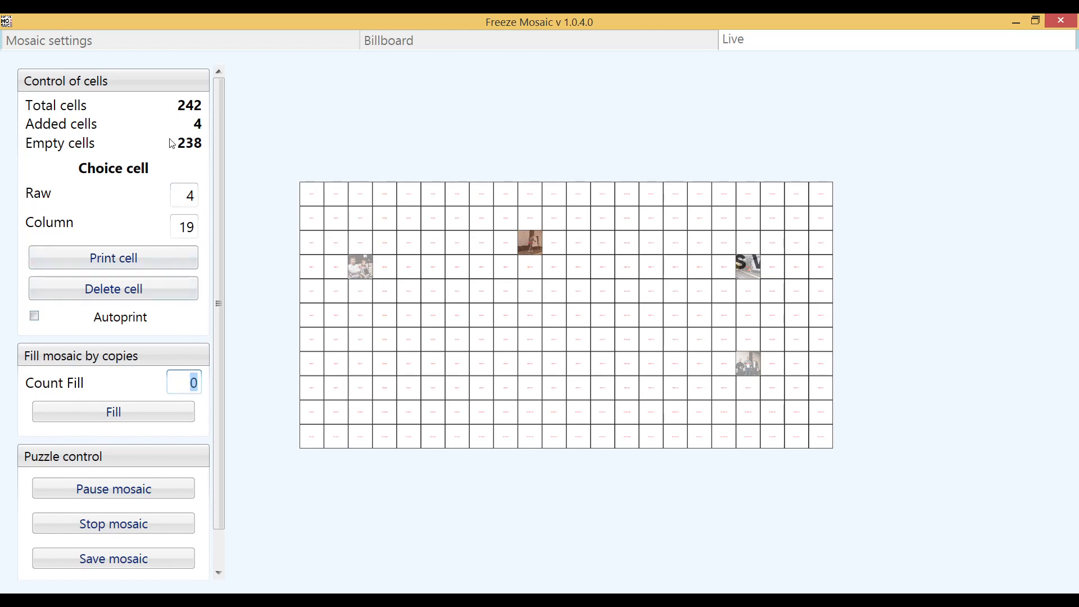
{"action": "mouse_move", "coordinate": [195, 388]}
{"action": "type", "text": "10"}
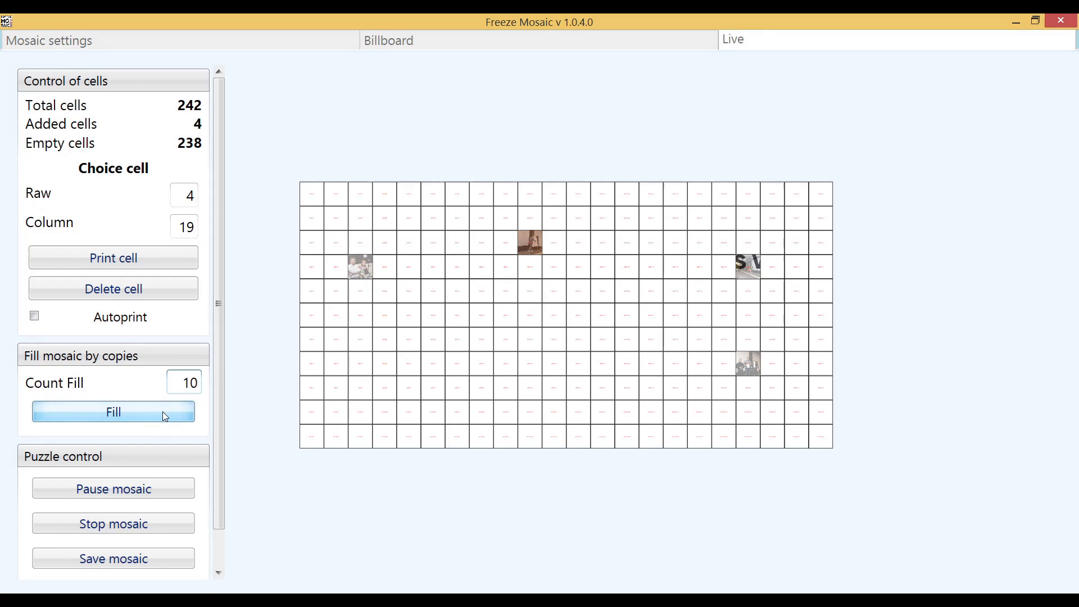
{"action": "left_click", "coordinate": [113, 411]}
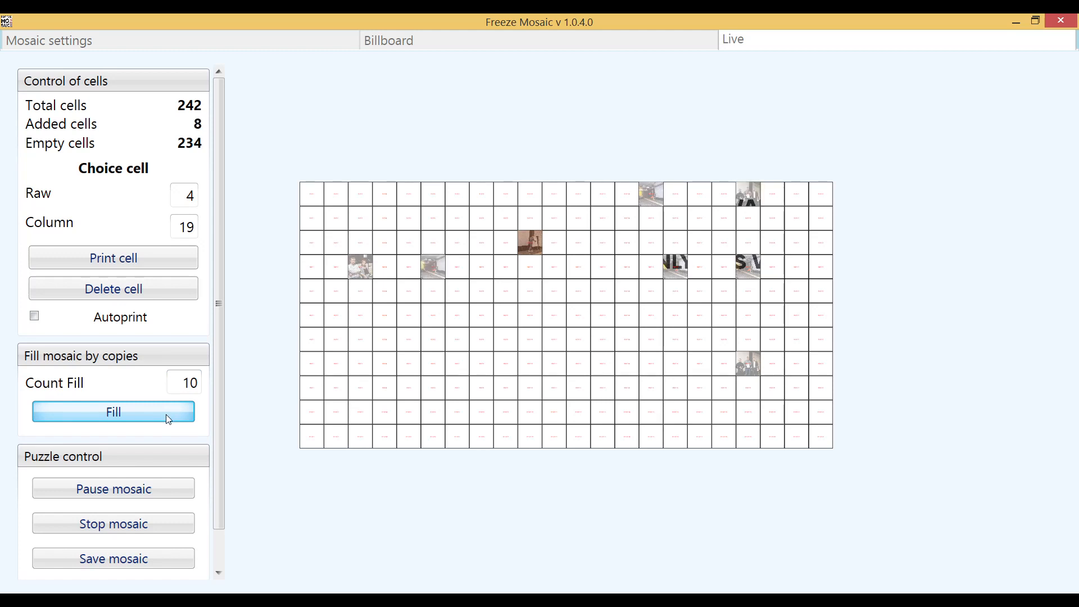
{"action": "left_click", "coordinate": [113, 412]}
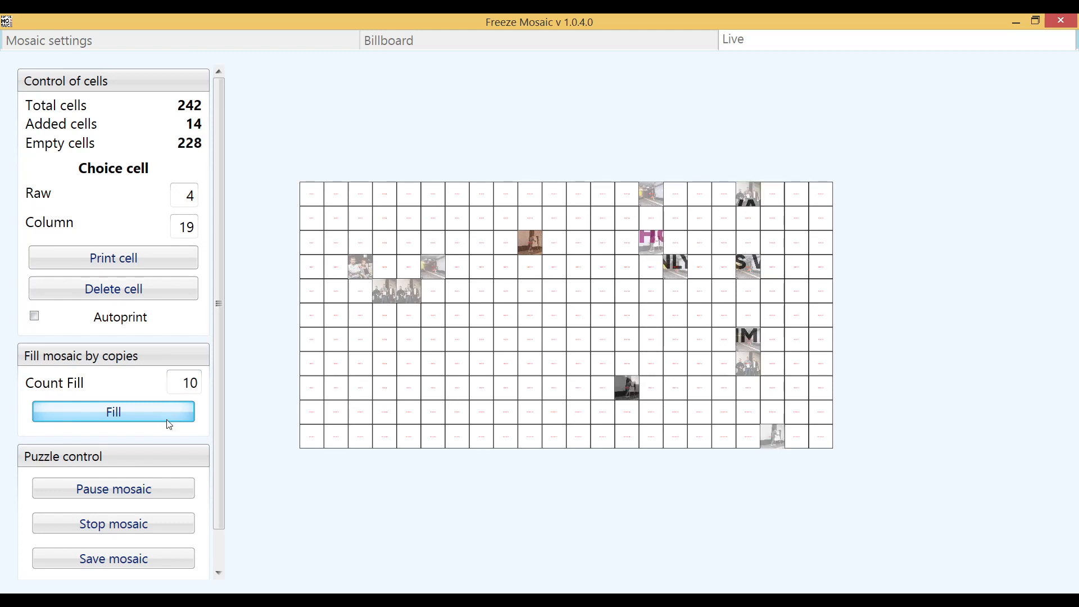
{"action": "mouse_move", "coordinate": [226, 417]}
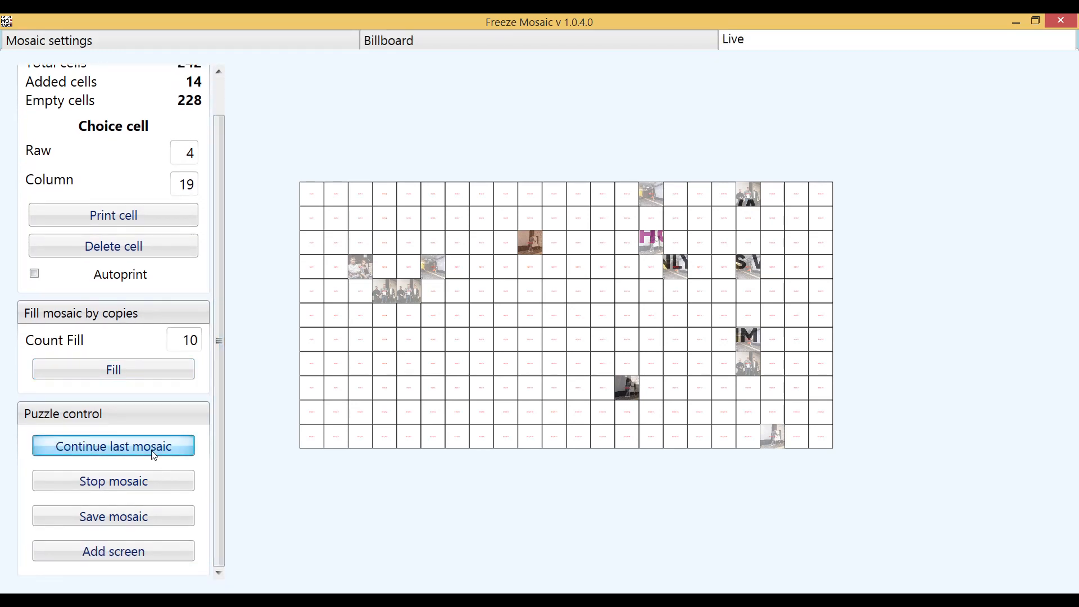
Add an extra display screen and start the full-screen mosaic view on it
{"action": "left_click", "coordinate": [113, 550]}
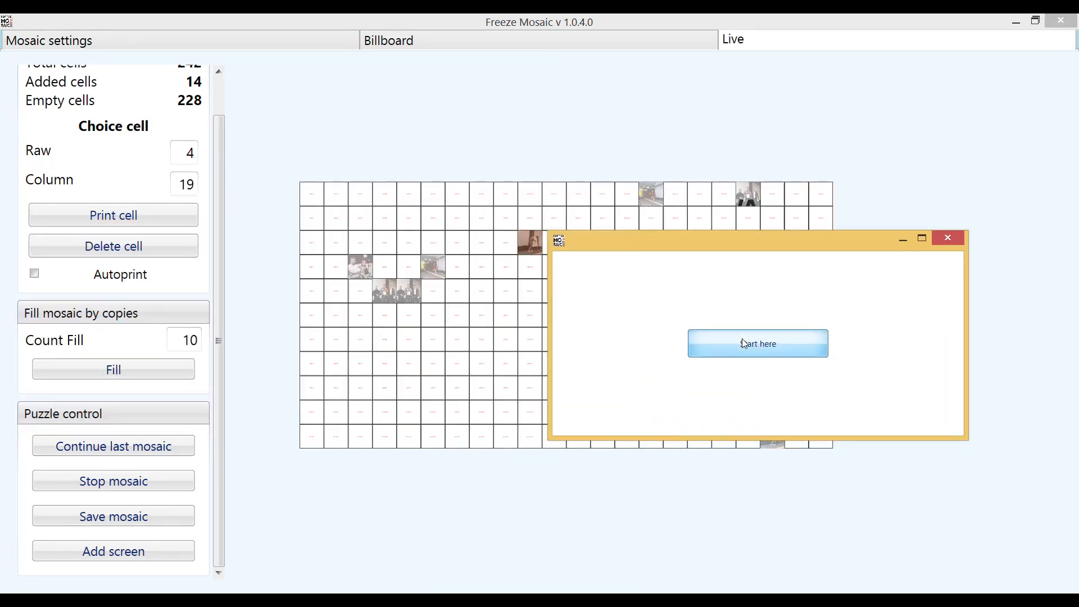
{"action": "left_click", "coordinate": [757, 344]}
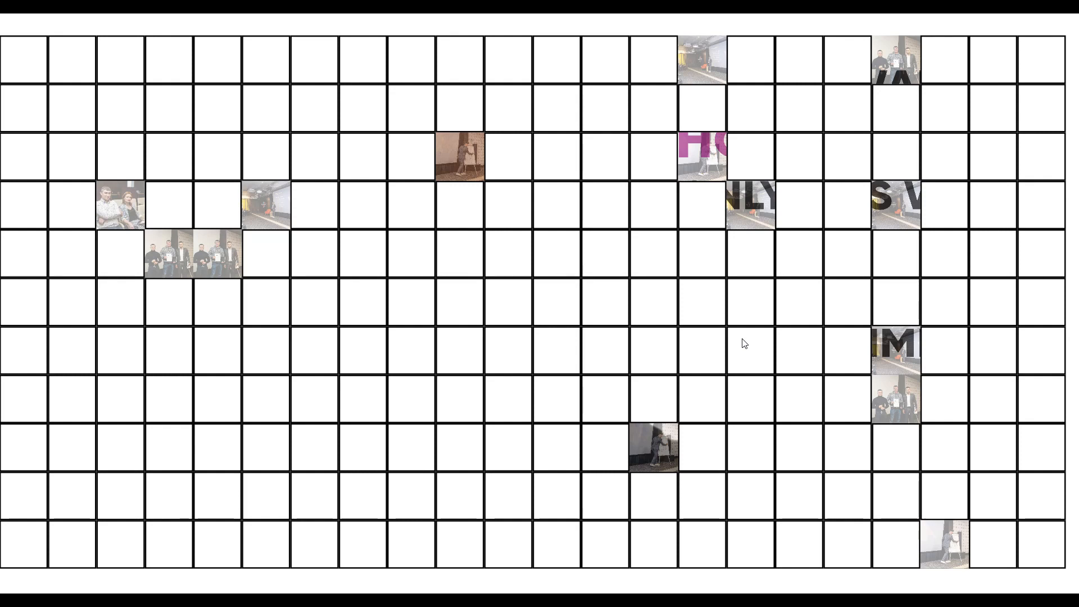
{"action": "mouse_move", "coordinate": [731, 355]}
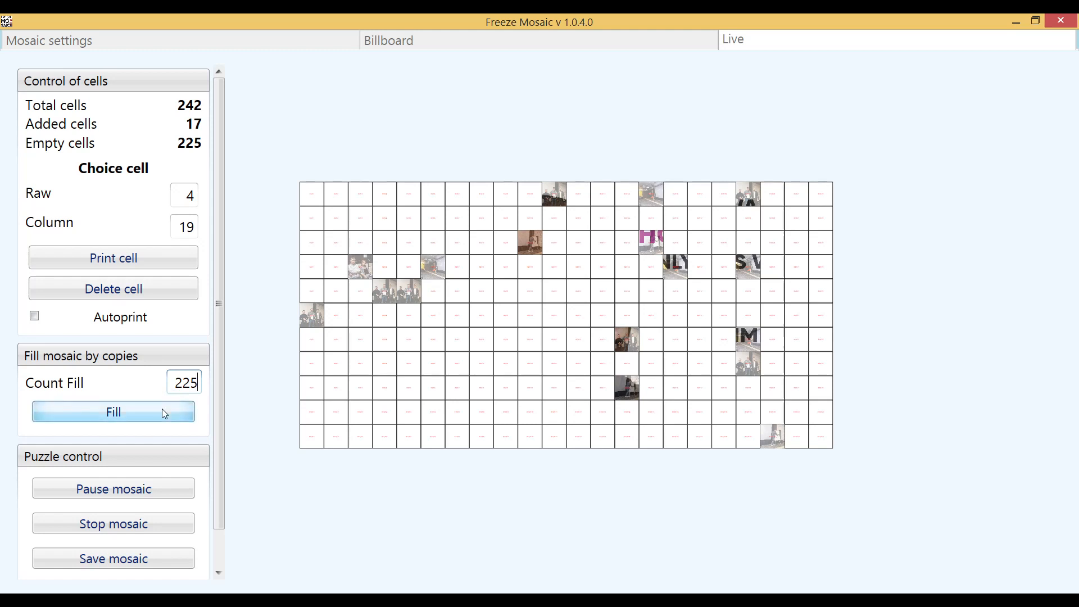
Repeatedly fill empty cells with copies until all 242 cells are filled
{"action": "left_click", "coordinate": [113, 411]}
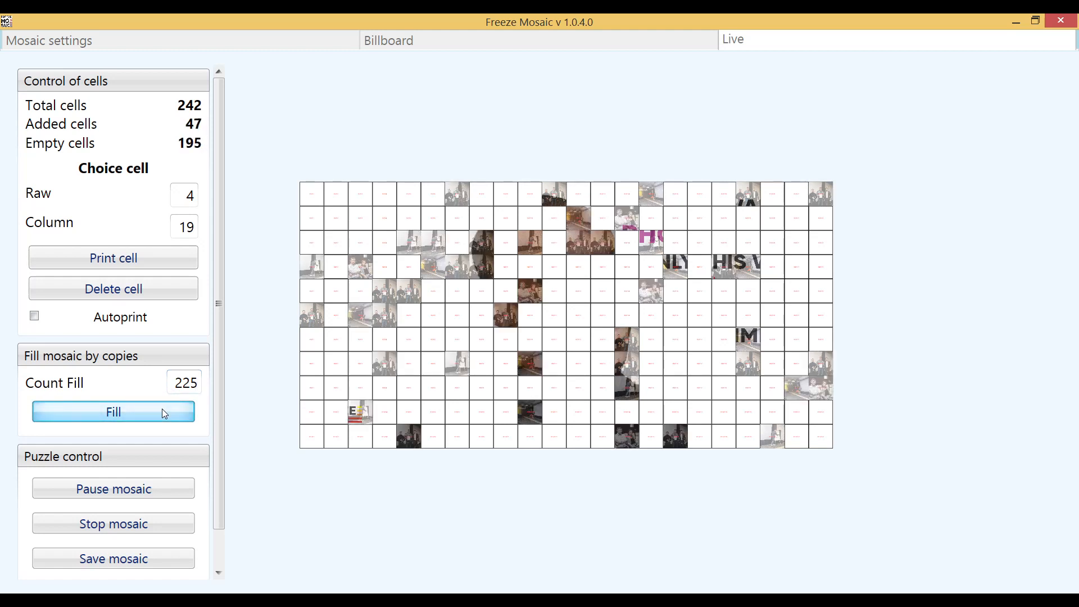
{"action": "left_click", "coordinate": [113, 411]}
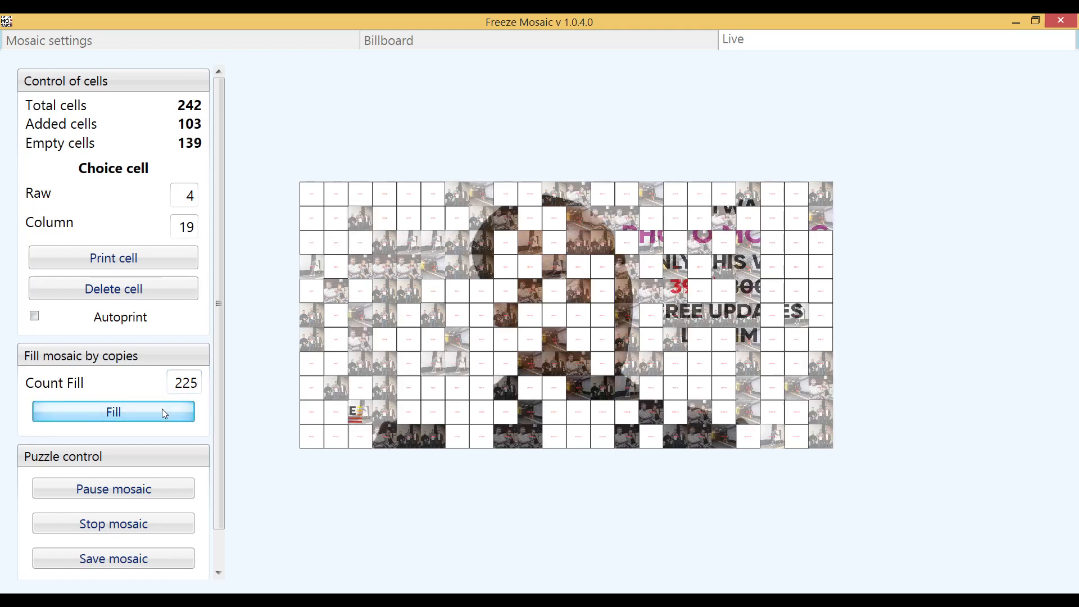
{"action": "left_click", "coordinate": [113, 411]}
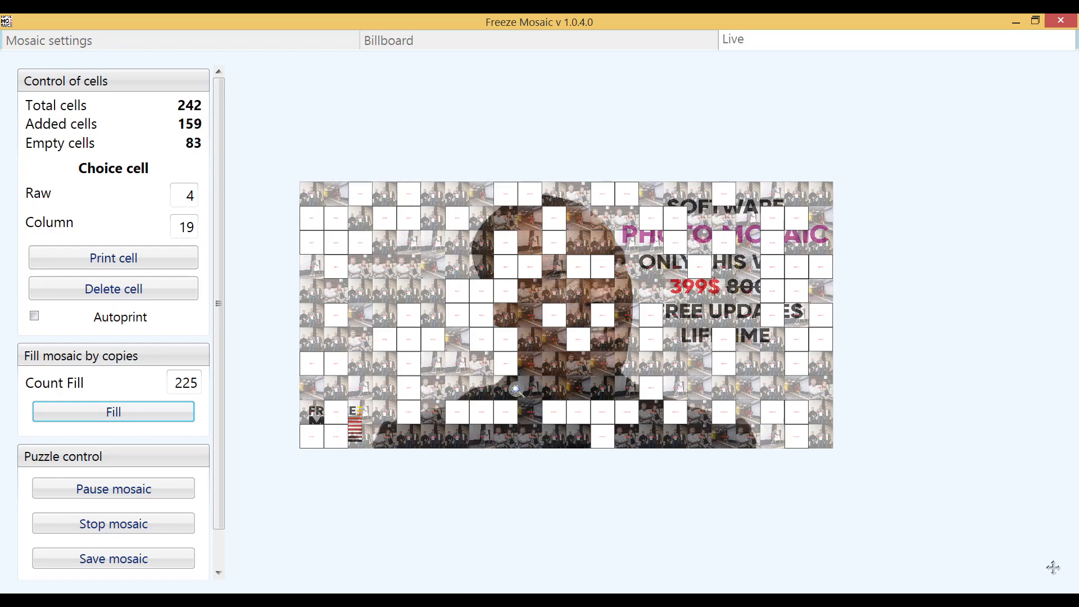
{"action": "left_click", "coordinate": [113, 410]}
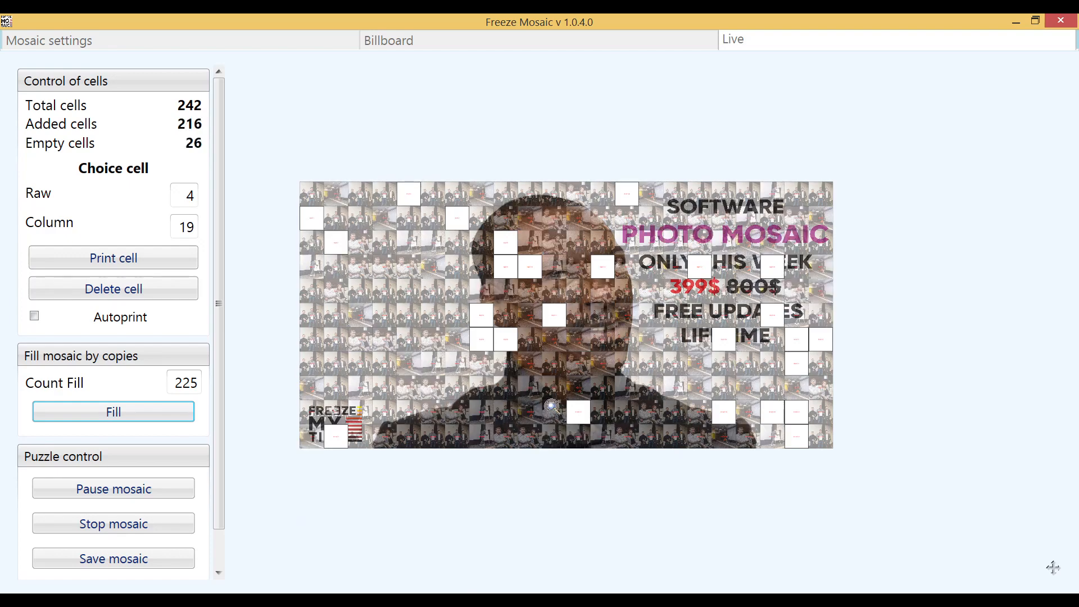
{"action": "left_click", "coordinate": [113, 412]}
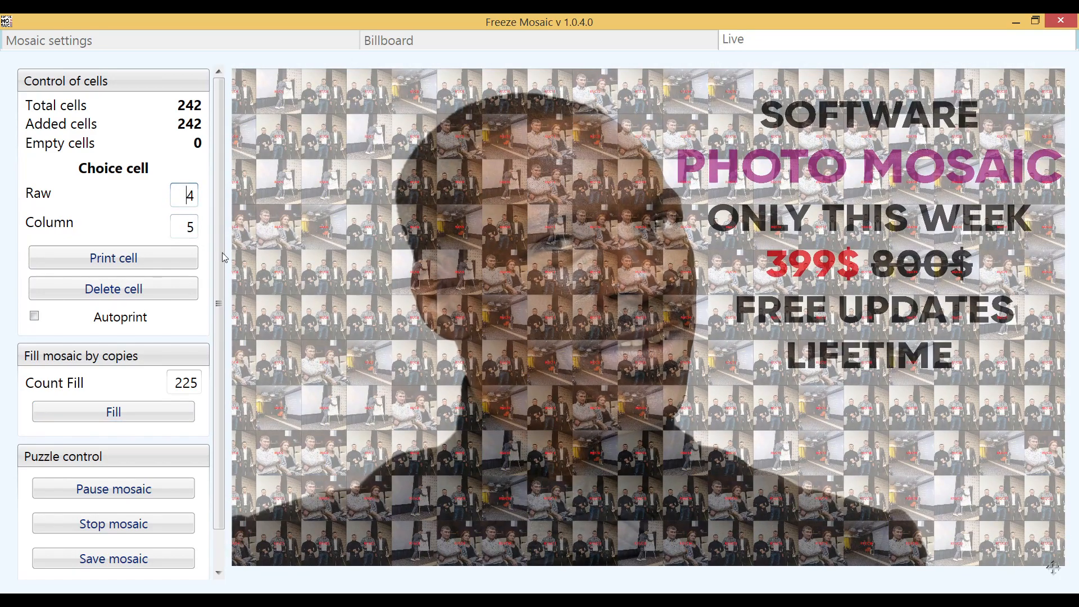
Refill the two emptied cells with a fill count of 2, then pause the mosaic
{"action": "left_click", "coordinate": [113, 288]}
{"action": "type", "text": "2"}
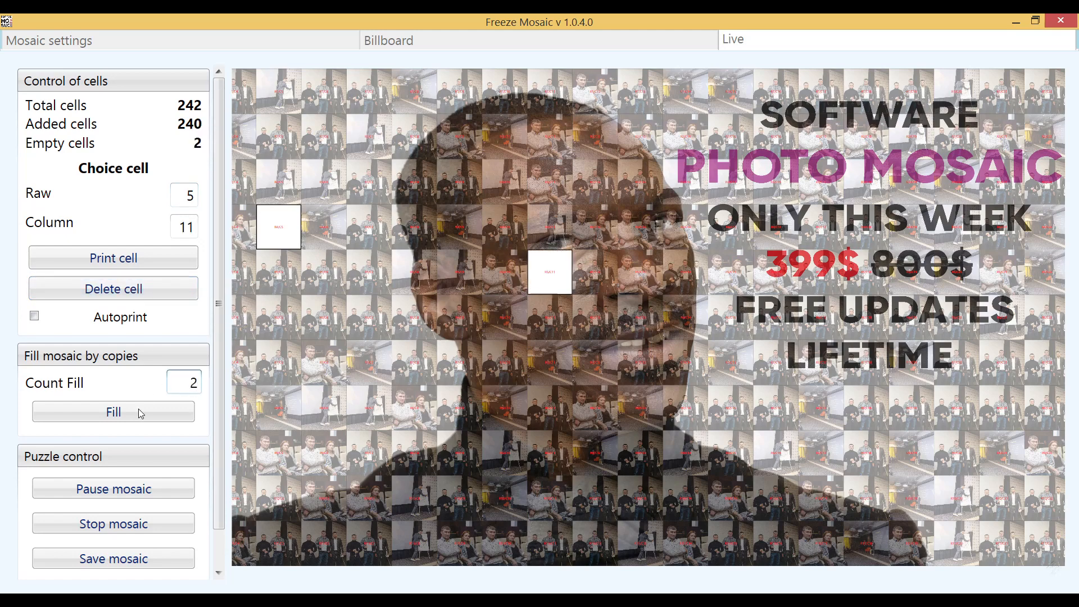
{"action": "left_click", "coordinate": [113, 412]}
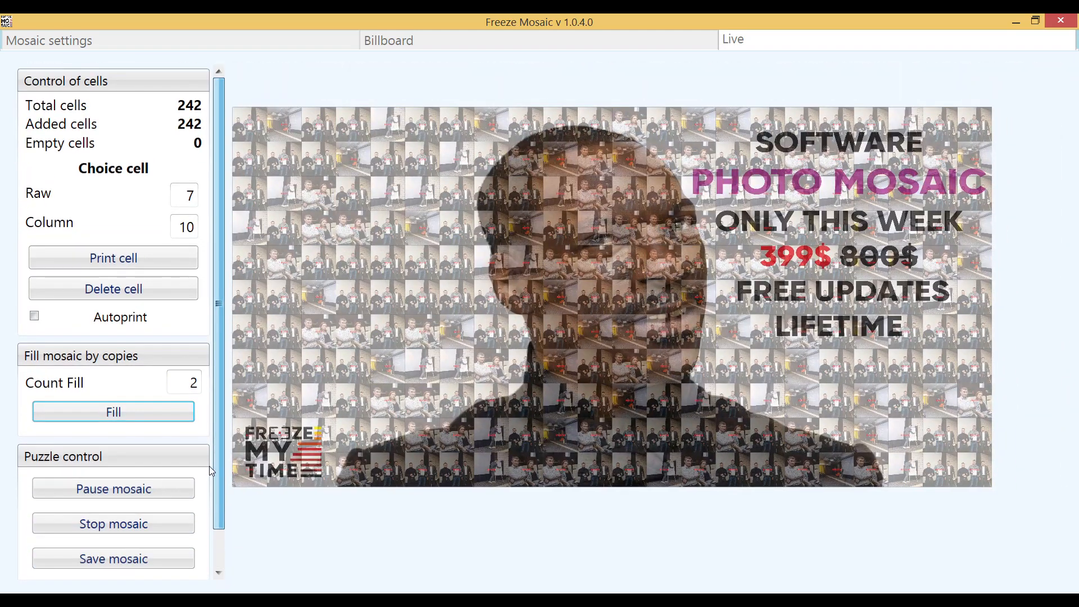
{"action": "left_click", "coordinate": [113, 487]}
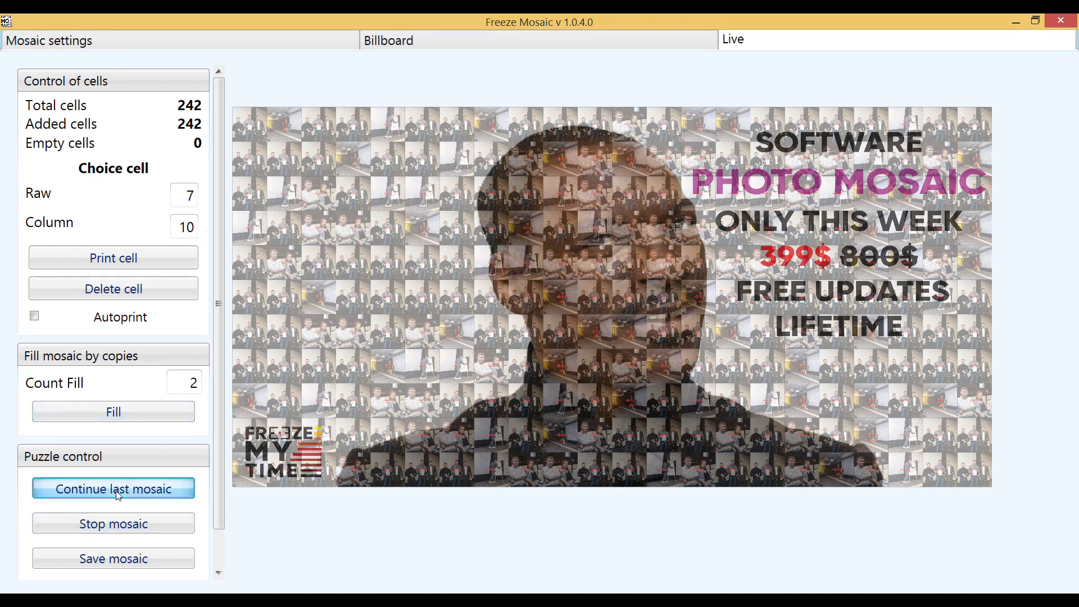
{"action": "mouse_move", "coordinate": [359, 47]}
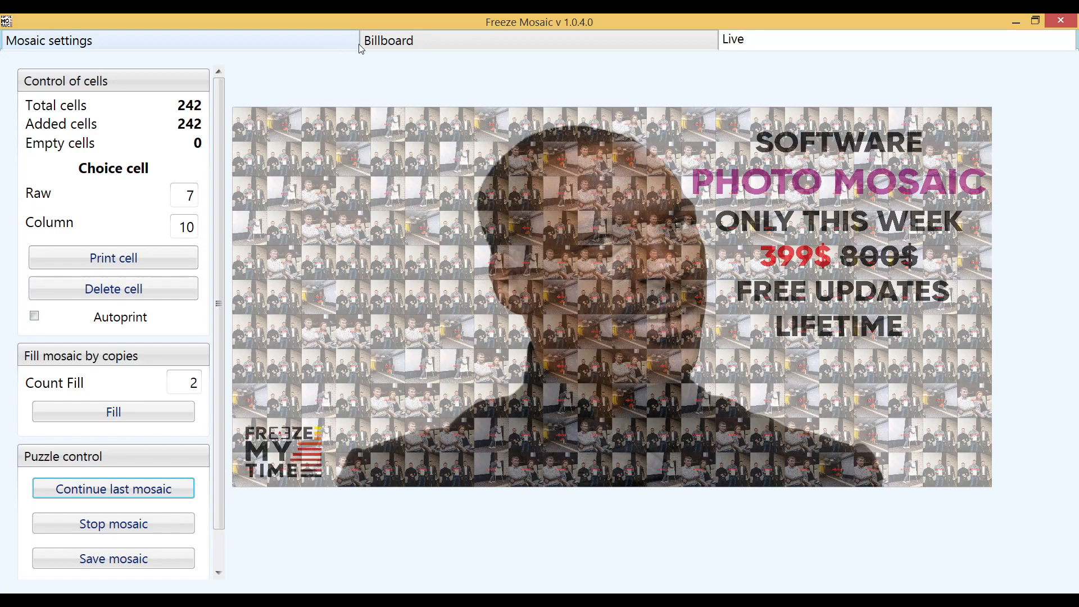
Export the full mosaic picture as fullPicture.png into the photomosaic folder
{"action": "scroll", "scroll_direction": "down", "scroll_amount": 3}
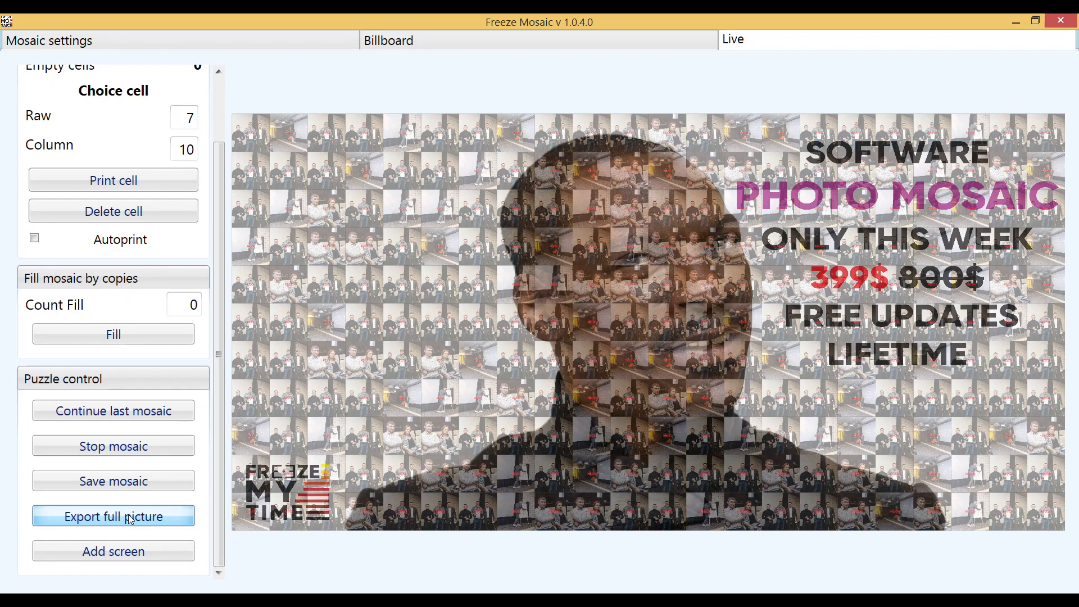
{"action": "left_click", "coordinate": [113, 516]}
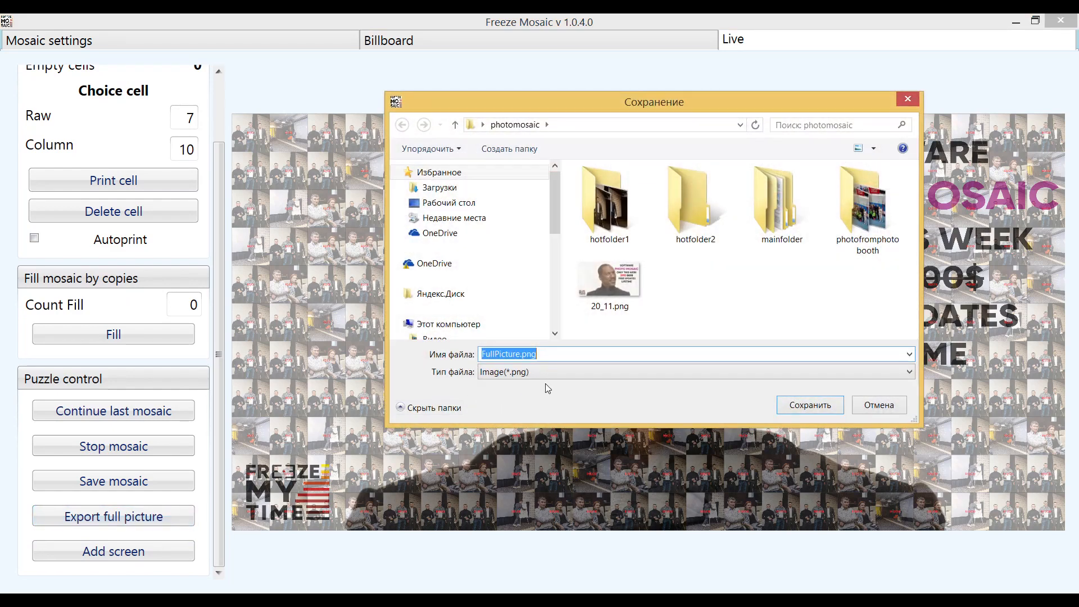
{"action": "left_click", "coordinate": [448, 323]}
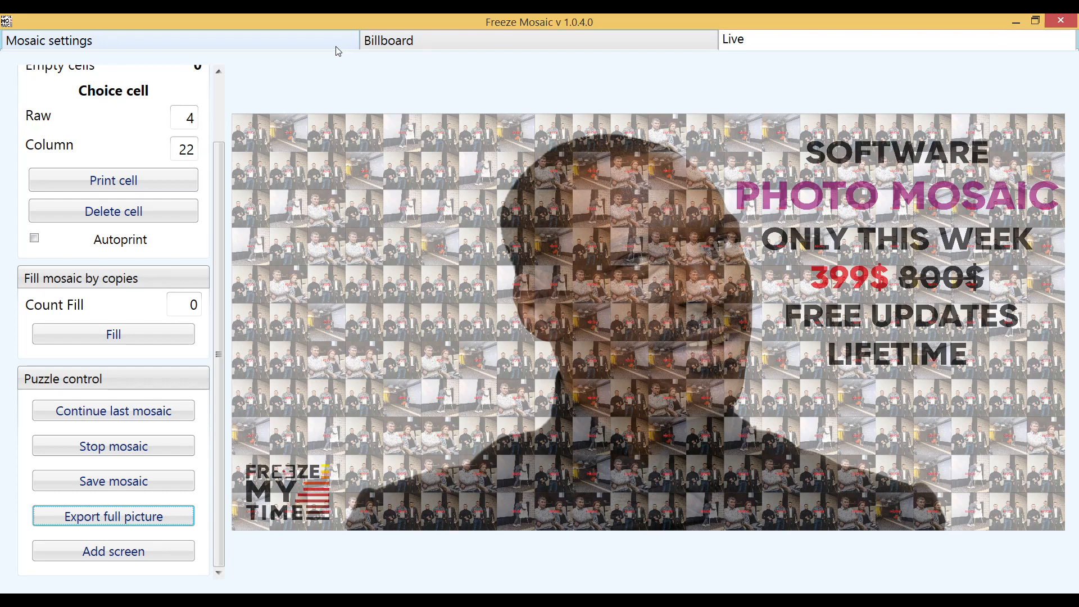
{"action": "mouse_move", "coordinate": [113, 481]}
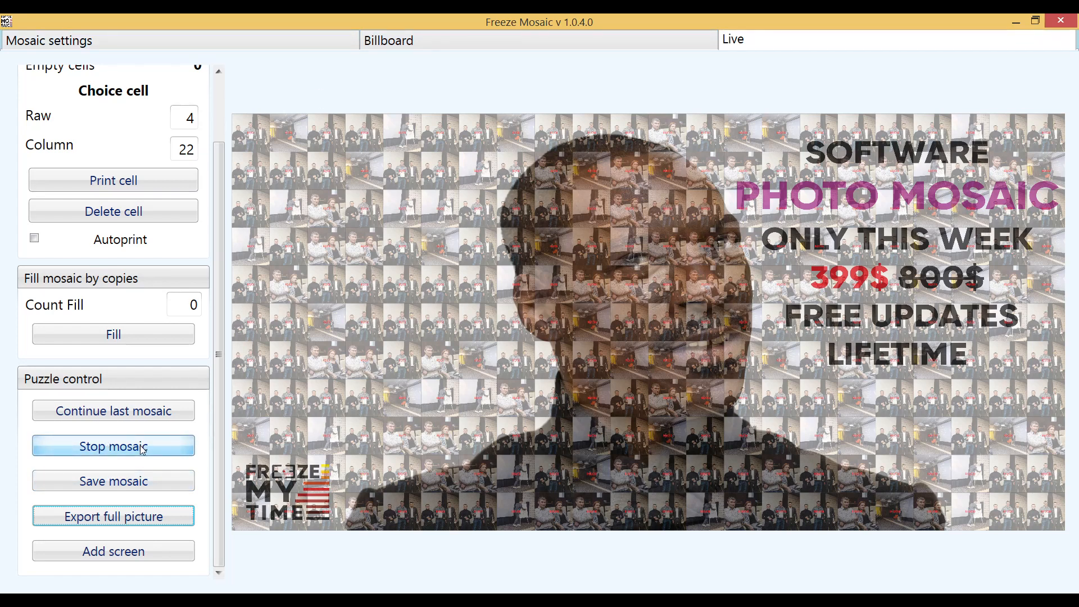
Save the mosaic backup as BestEvent.puzzle in the photomosaic folder
{"action": "left_click", "coordinate": [113, 480]}
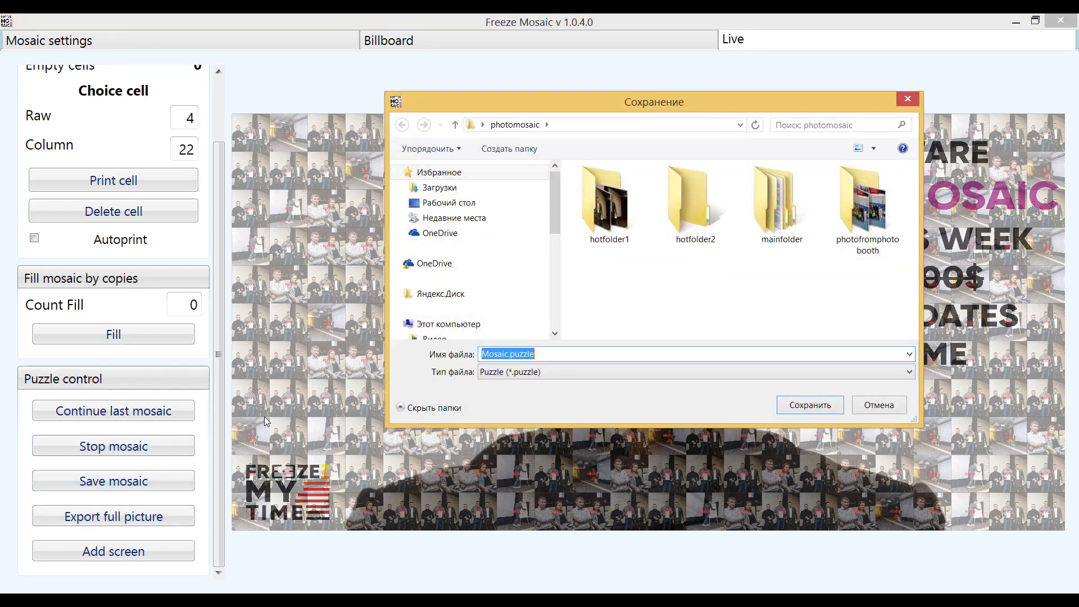
{"action": "mouse_move", "coordinate": [590, 294]}
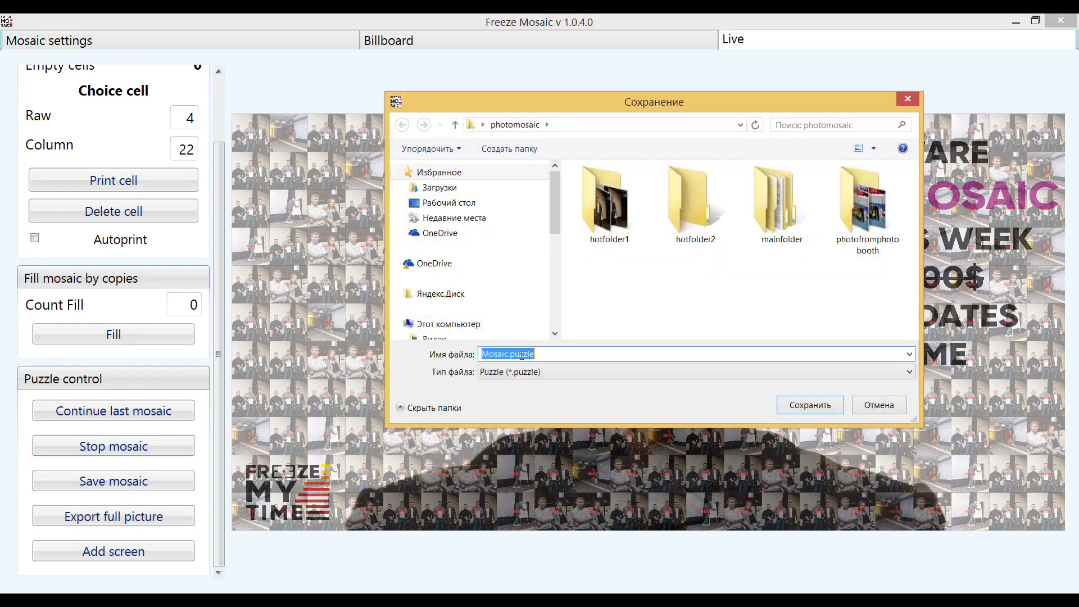
{"action": "type", "text": "save.puzzle"}
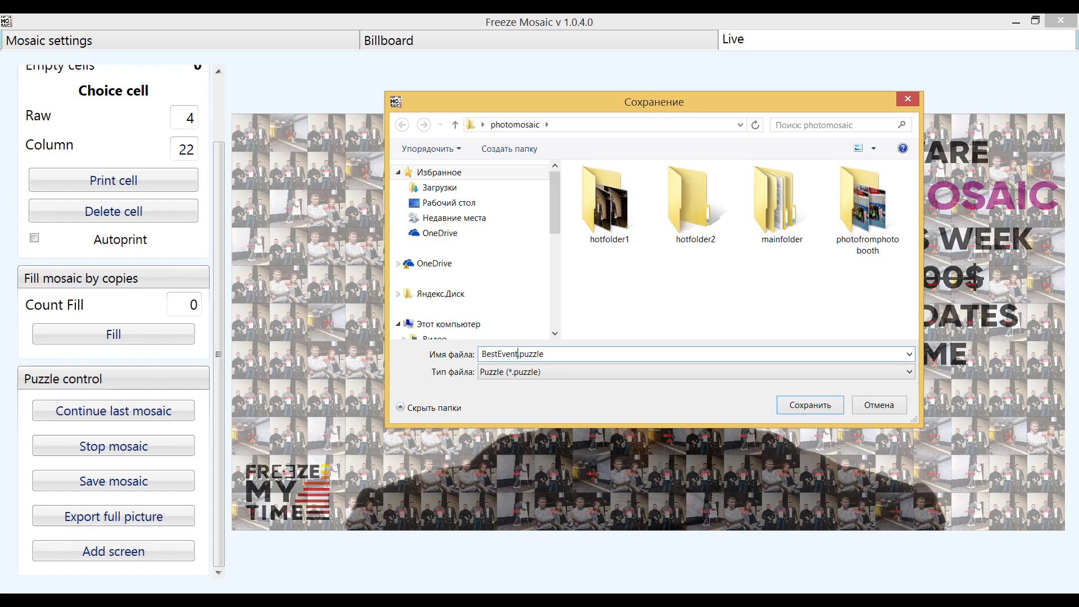
{"action": "left_click", "coordinate": [810, 404]}
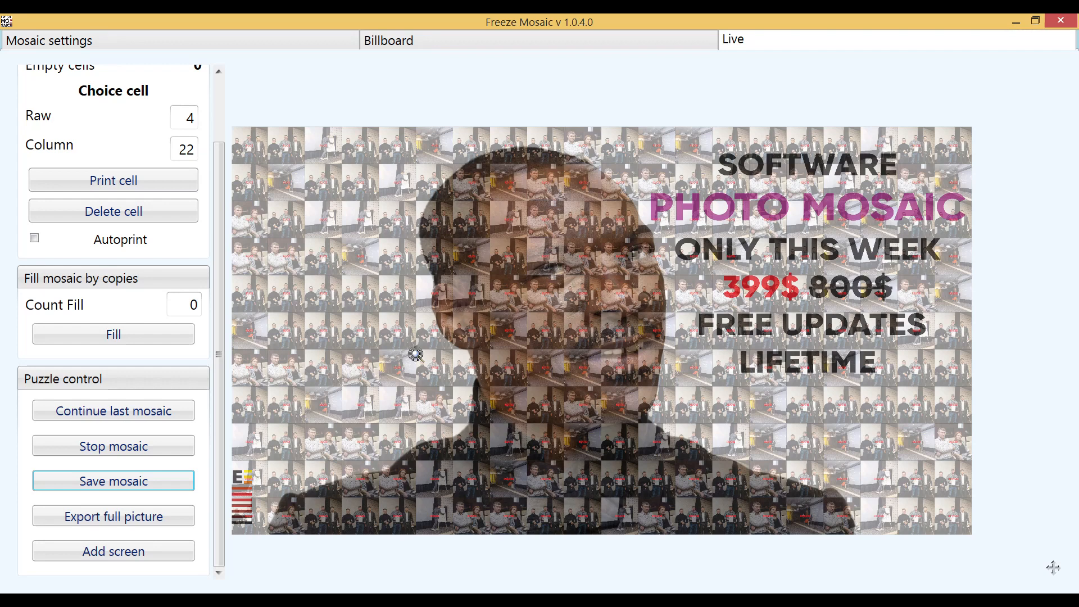
{"action": "mouse_move", "coordinate": [113, 445]}
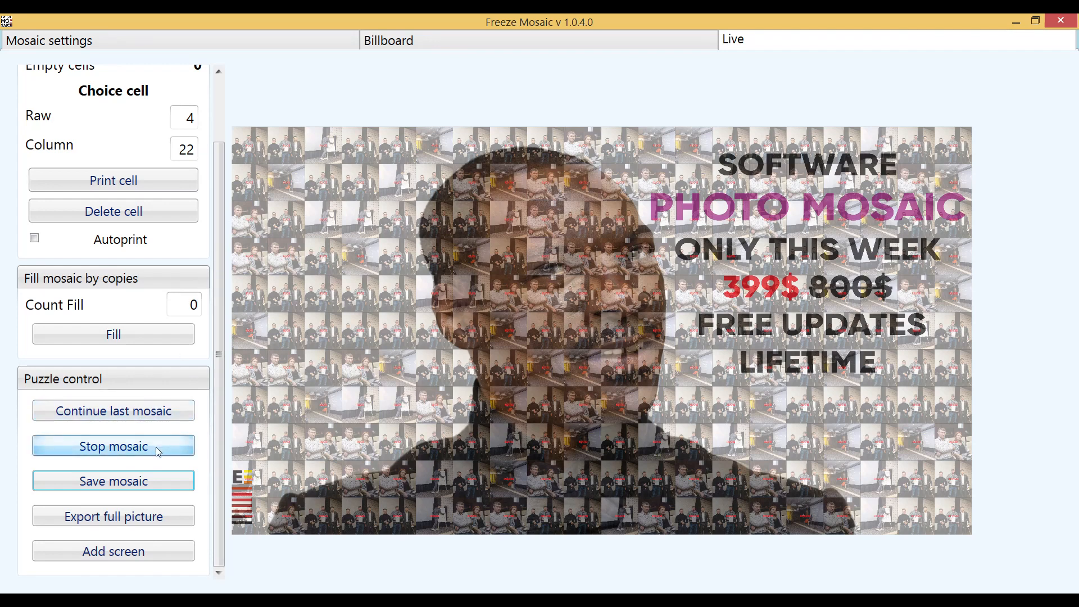
{"action": "left_click", "coordinate": [113, 445]}
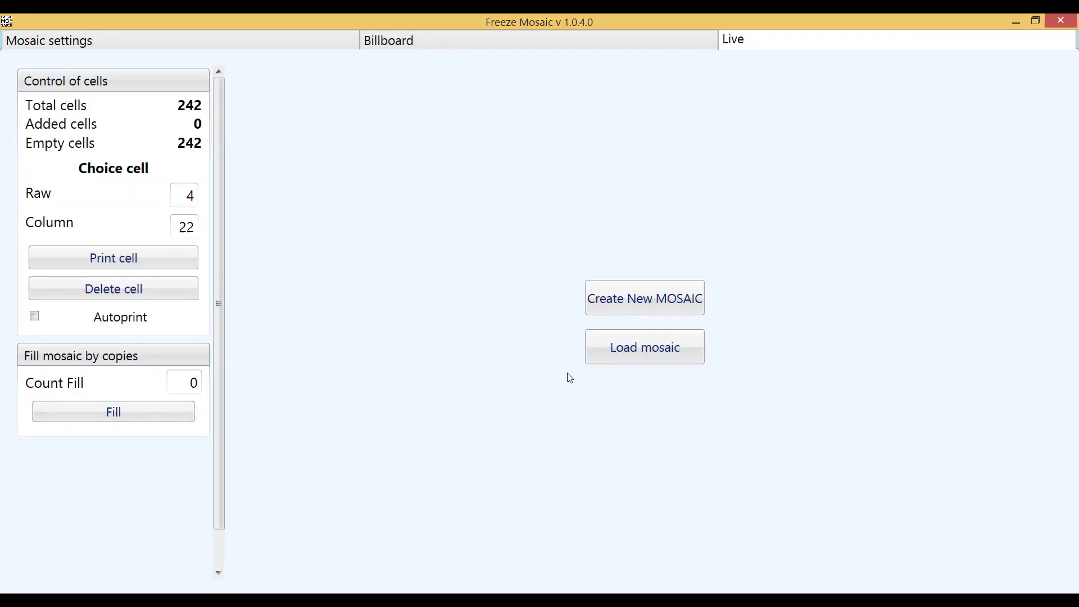
{"action": "left_click", "coordinate": [644, 346]}
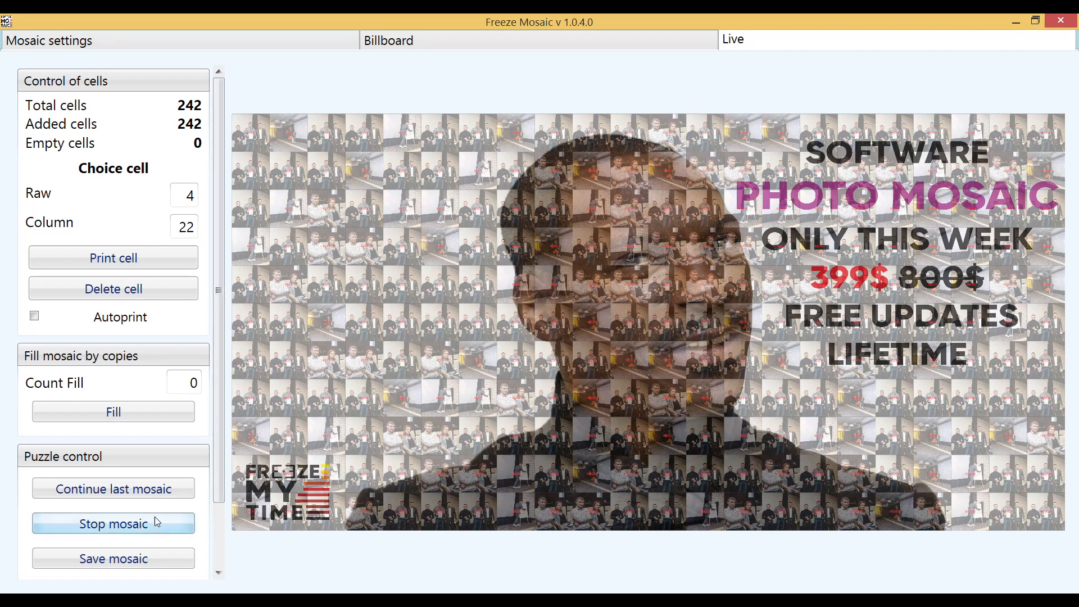
{"action": "scroll", "scroll_direction": "down", "scroll_amount": 3}
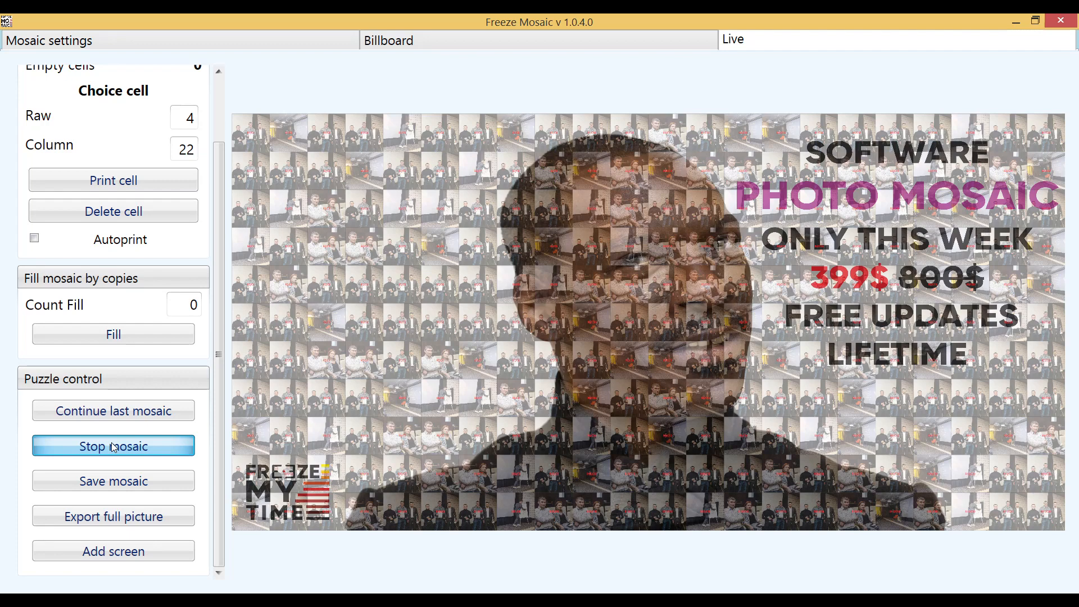
Make the billboard grid lines and background black
{"action": "left_click", "coordinate": [113, 446]}
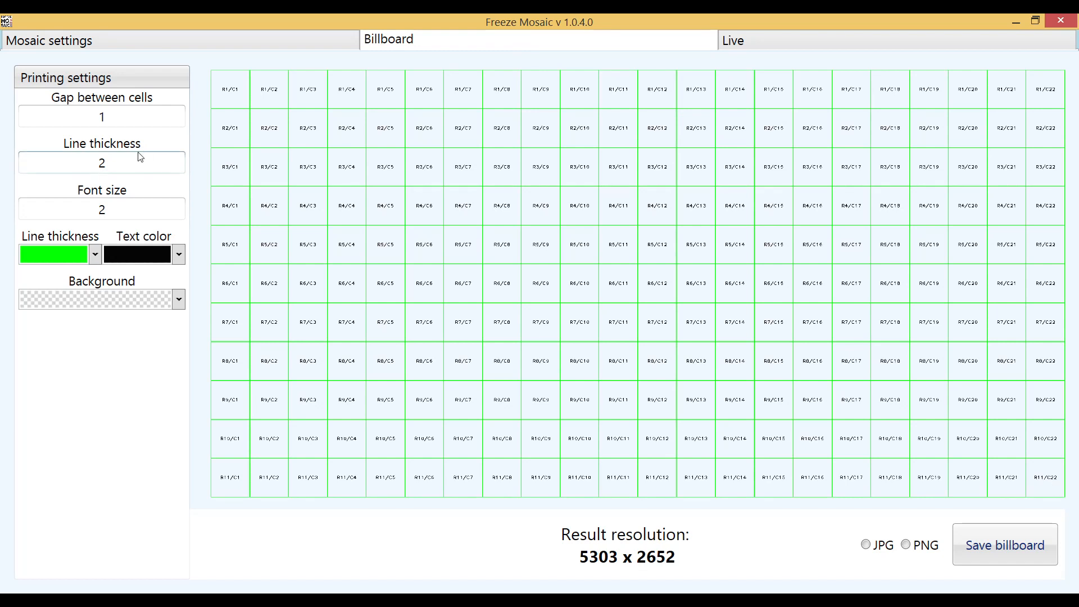
{"action": "triple_click", "coordinate": [101, 163]}
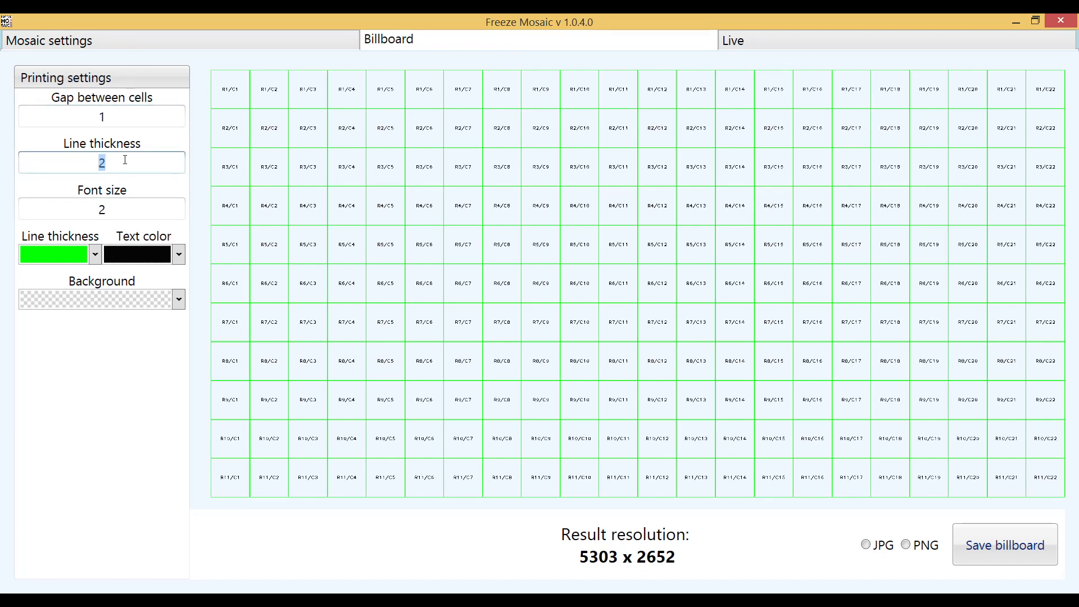
{"action": "left_click", "coordinate": [96, 254]}
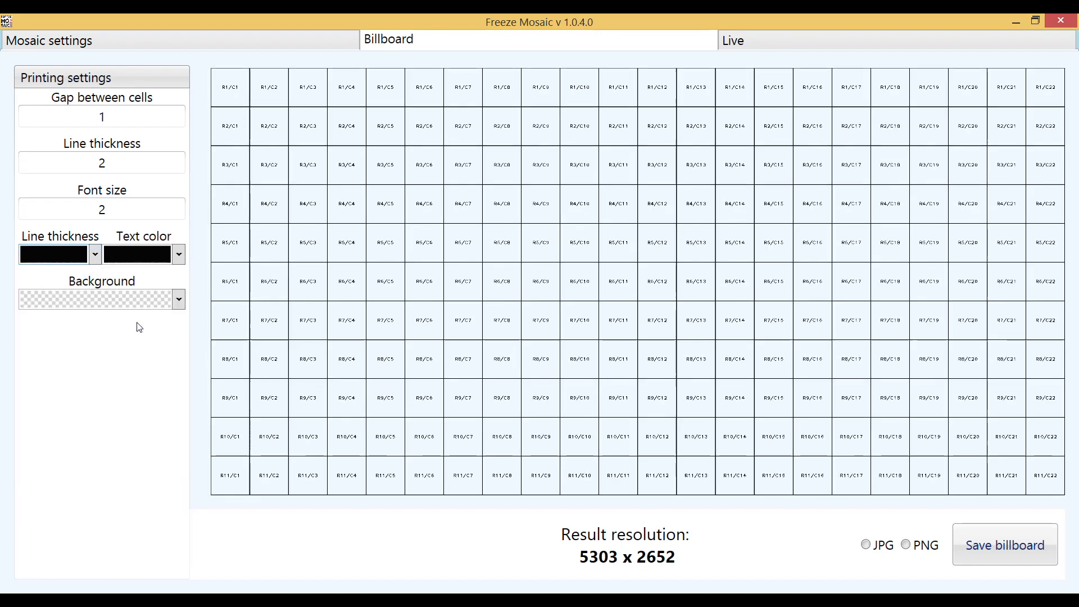
{"action": "left_click", "coordinate": [177, 298]}
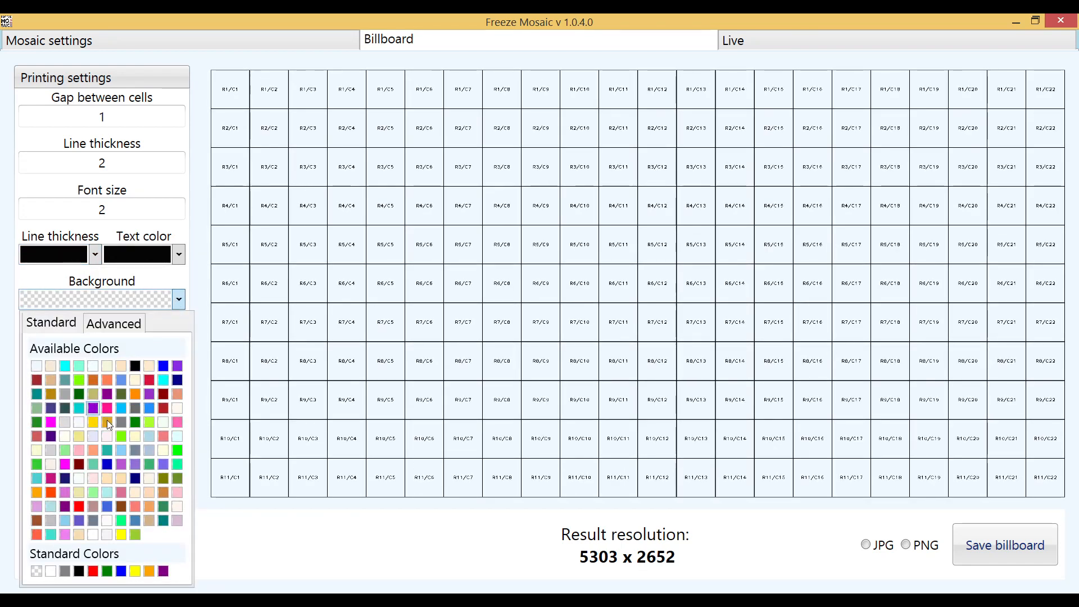
{"action": "left_click", "coordinate": [79, 571]}
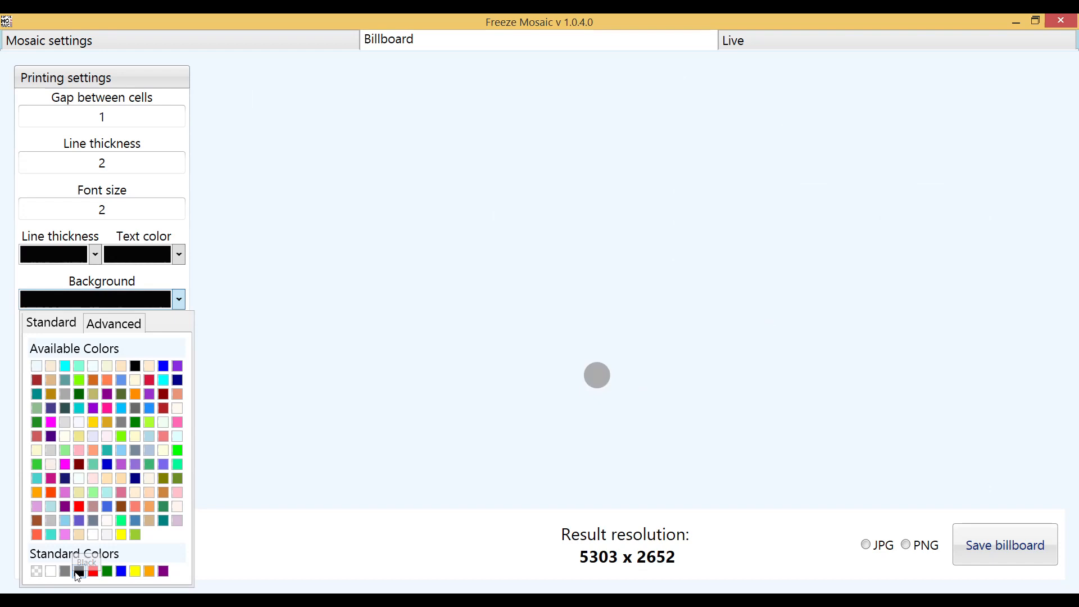
Save the black billboard grid as Billboard.png
{"action": "left_click", "coordinate": [78, 571]}
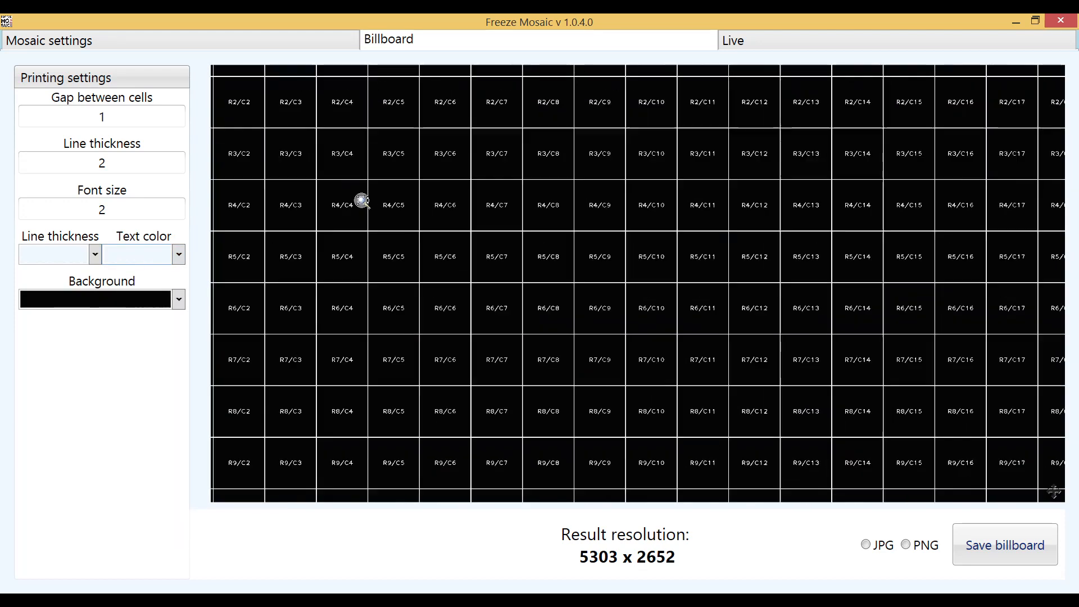
{"action": "left_click", "coordinate": [1004, 545]}
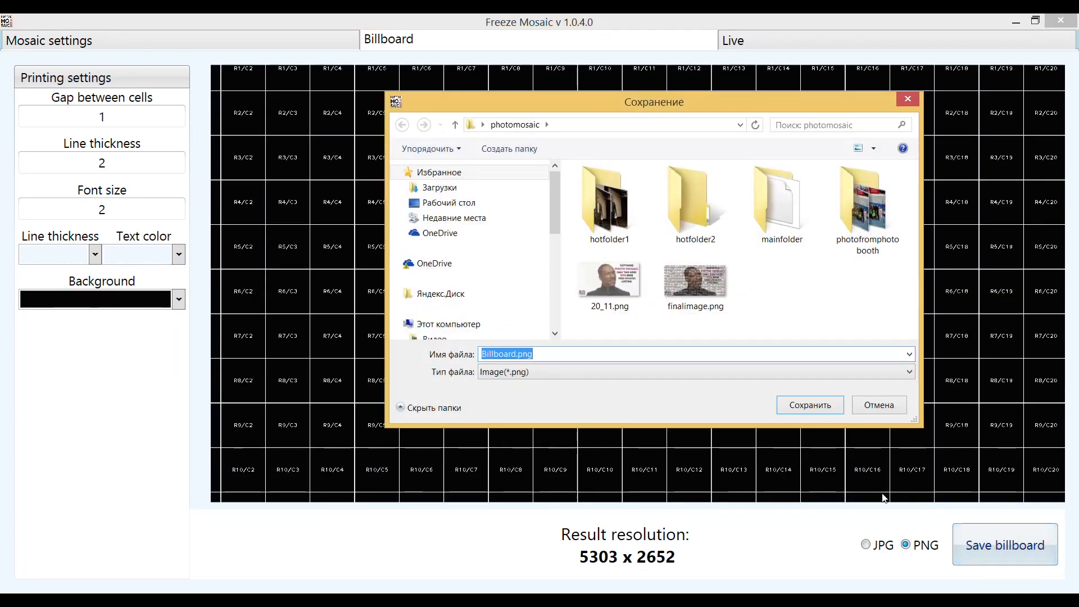
{"action": "left_click", "coordinate": [810, 404]}
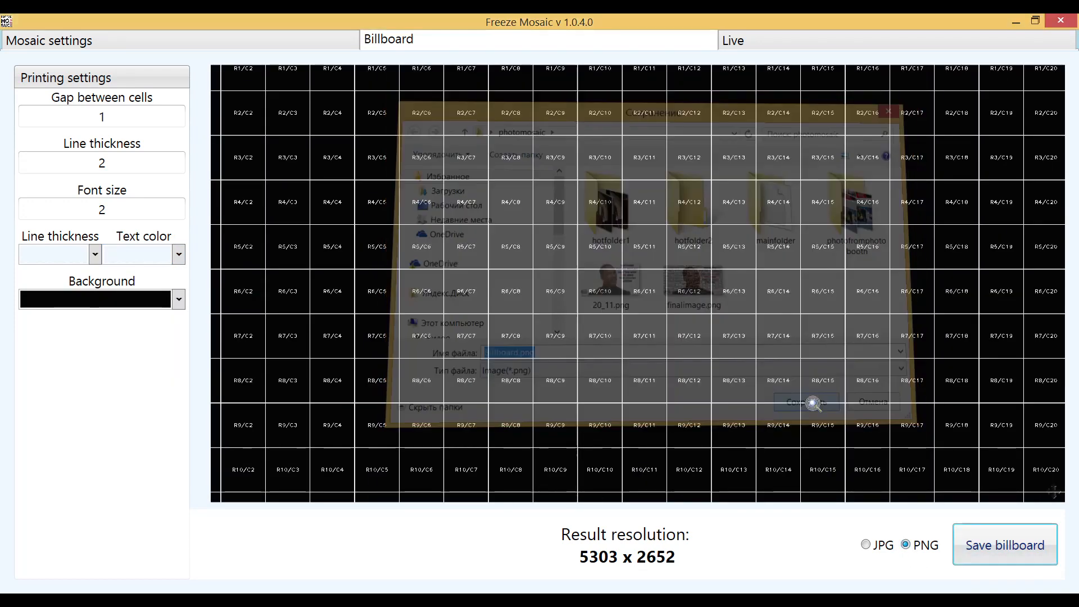